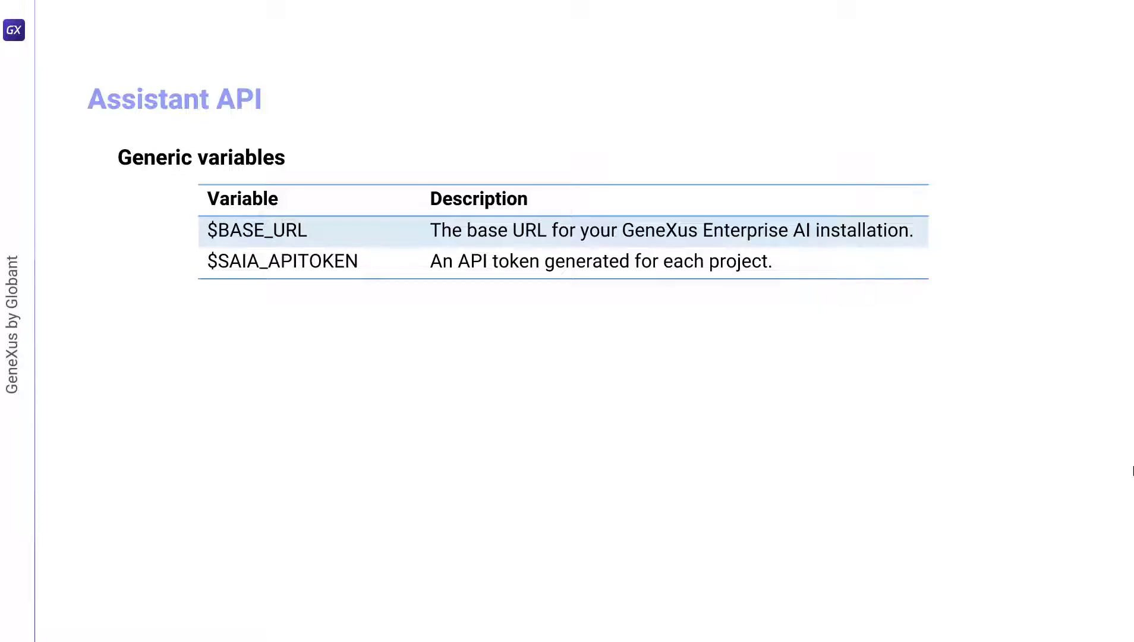
Step: Scroll through the Assistant API generic variables slide before heading to Postman
scroll(down, 3)
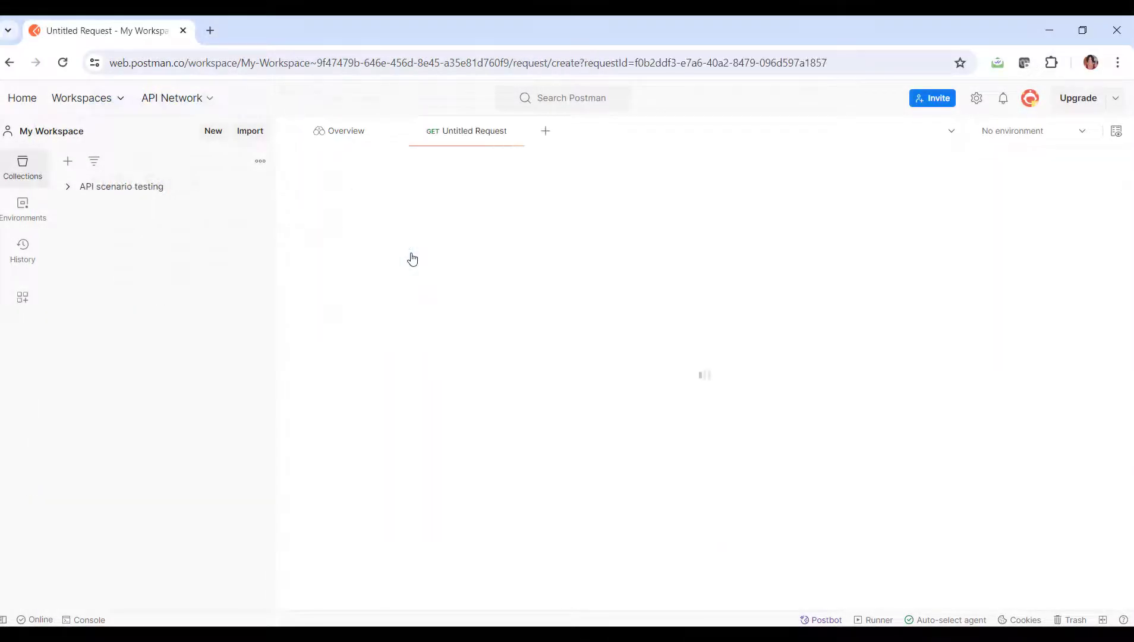
Step: Make the request a POST and copy the Default project API token from GeneXus Enterprise AI
click(326, 202)
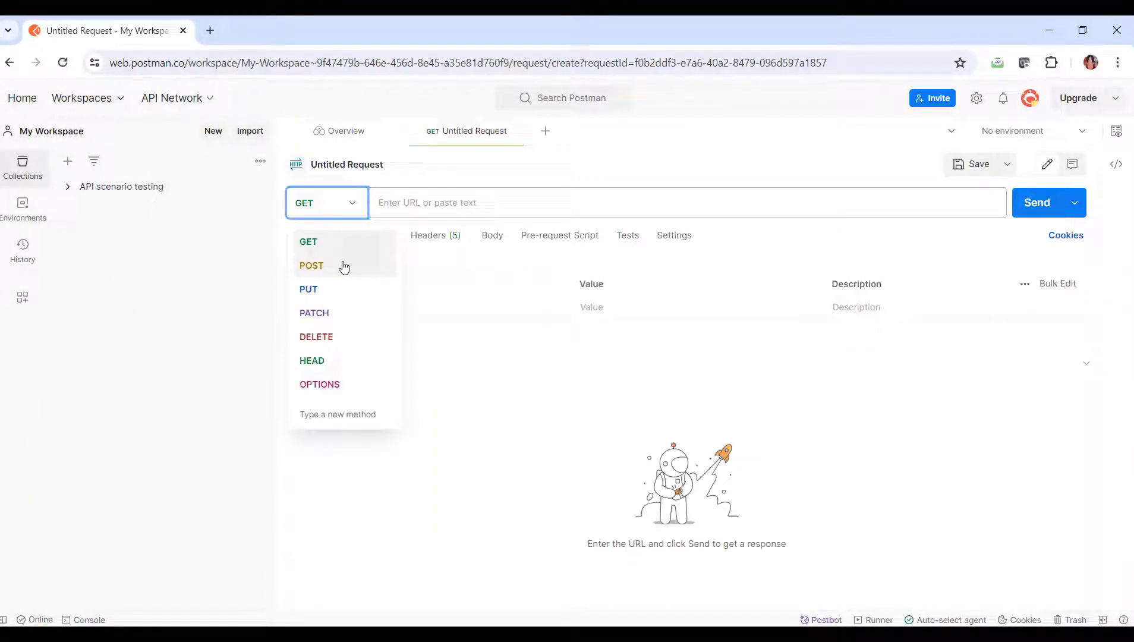
click(311, 265)
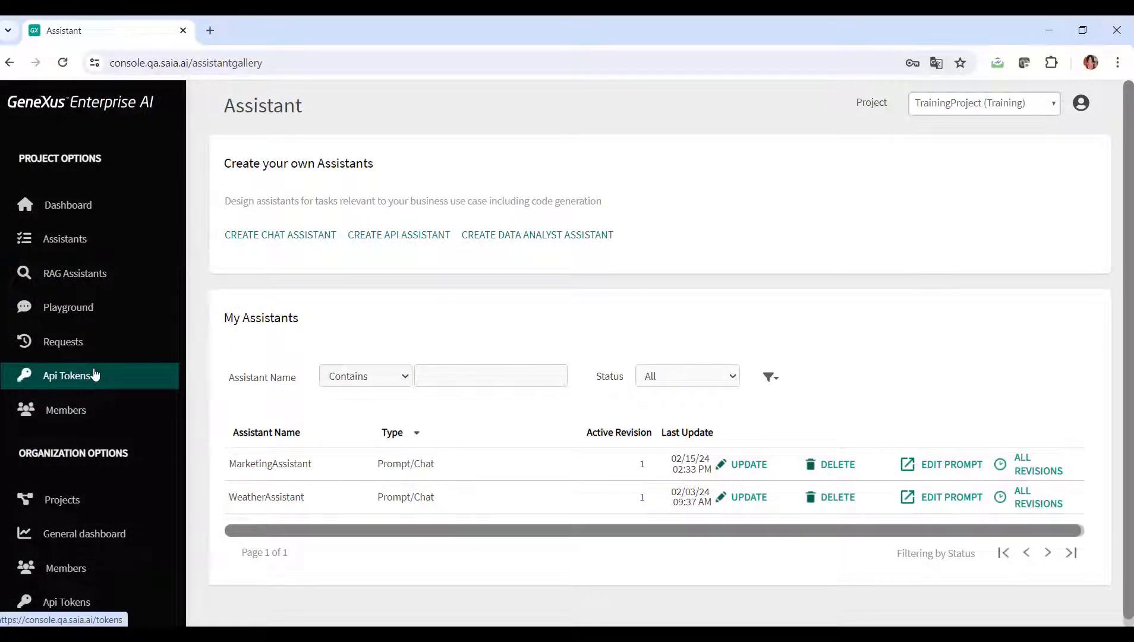
click(66, 376)
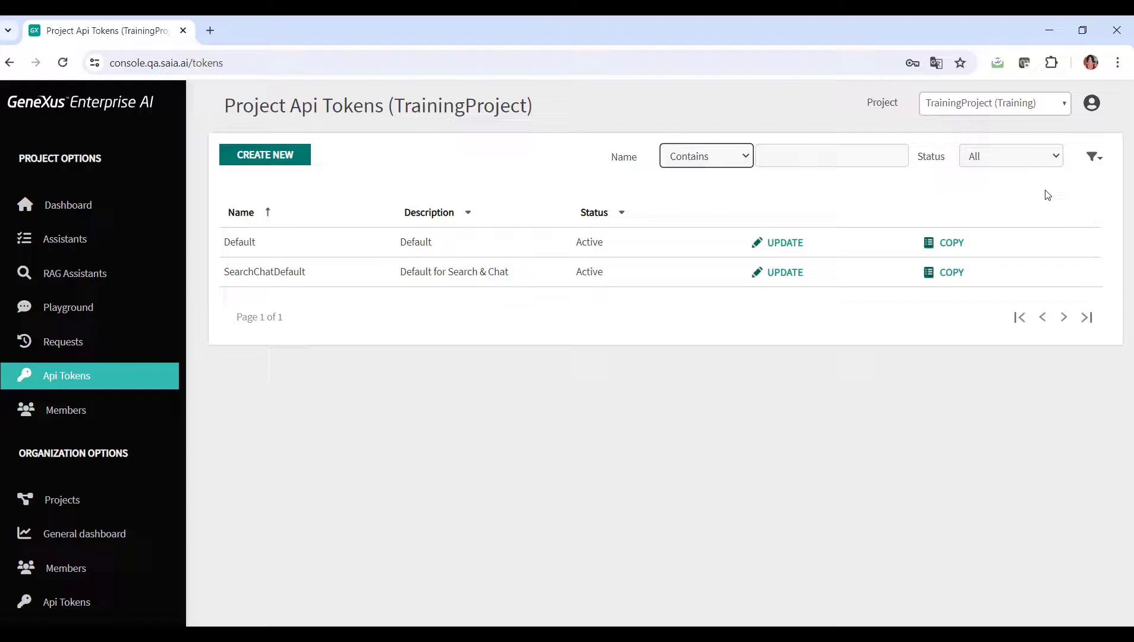
click(950, 243)
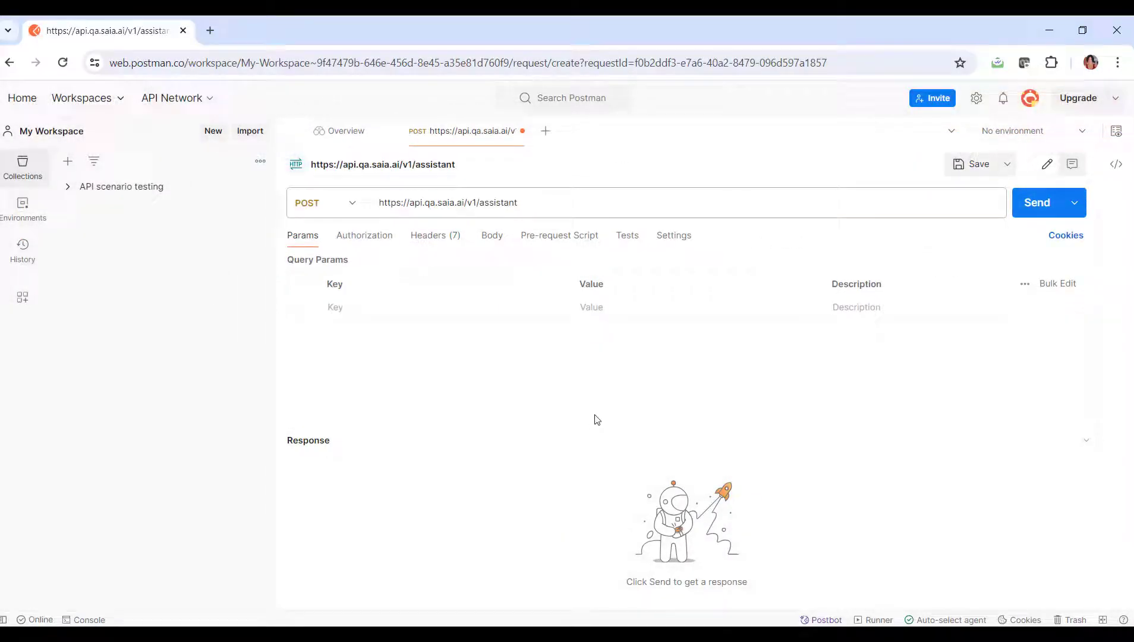
Step: Set the request's authorization type to Bearer Token for the Default API token
click(364, 235)
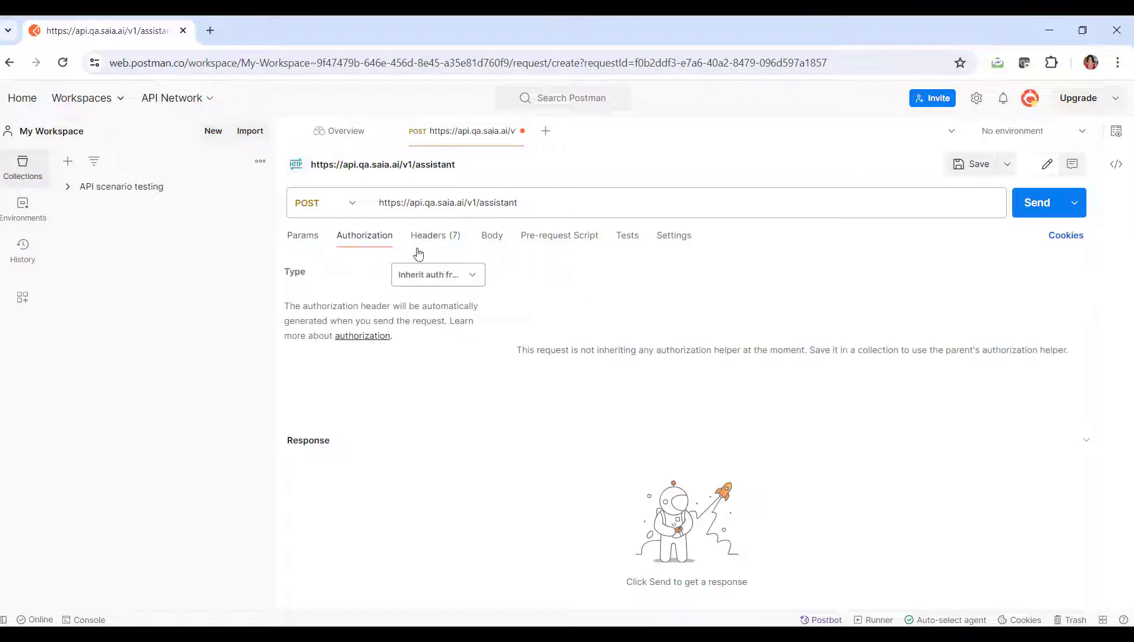
click(436, 273)
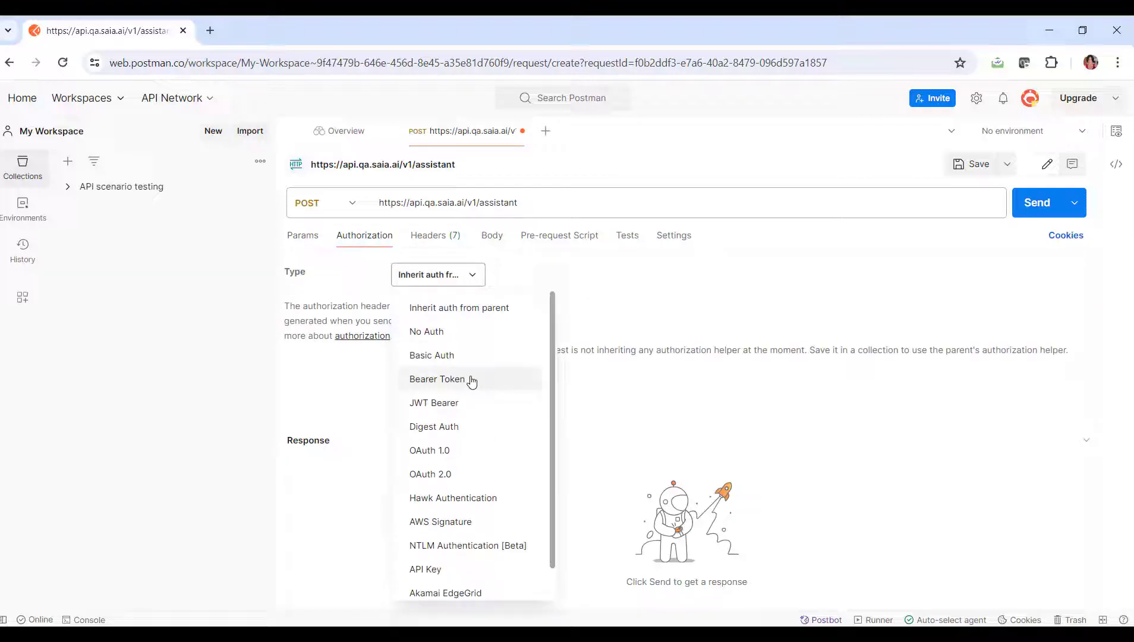
click(436, 379)
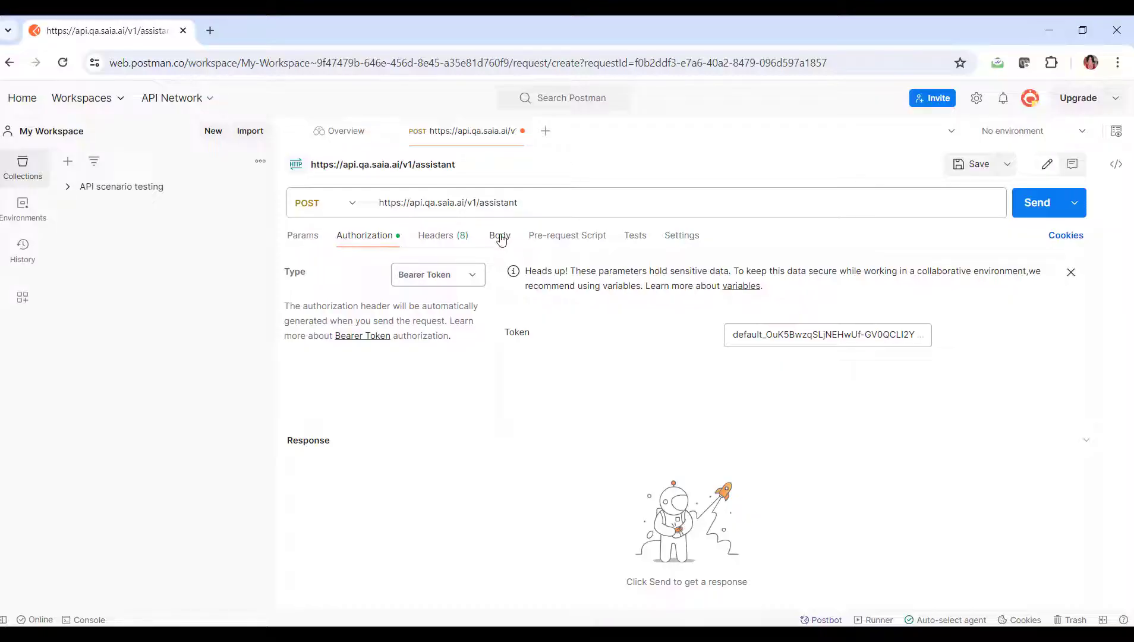
Step: Write the raw JSON body naming the chat assistant MyFrenchAssistant with its French-translation prompt
click(499, 235)
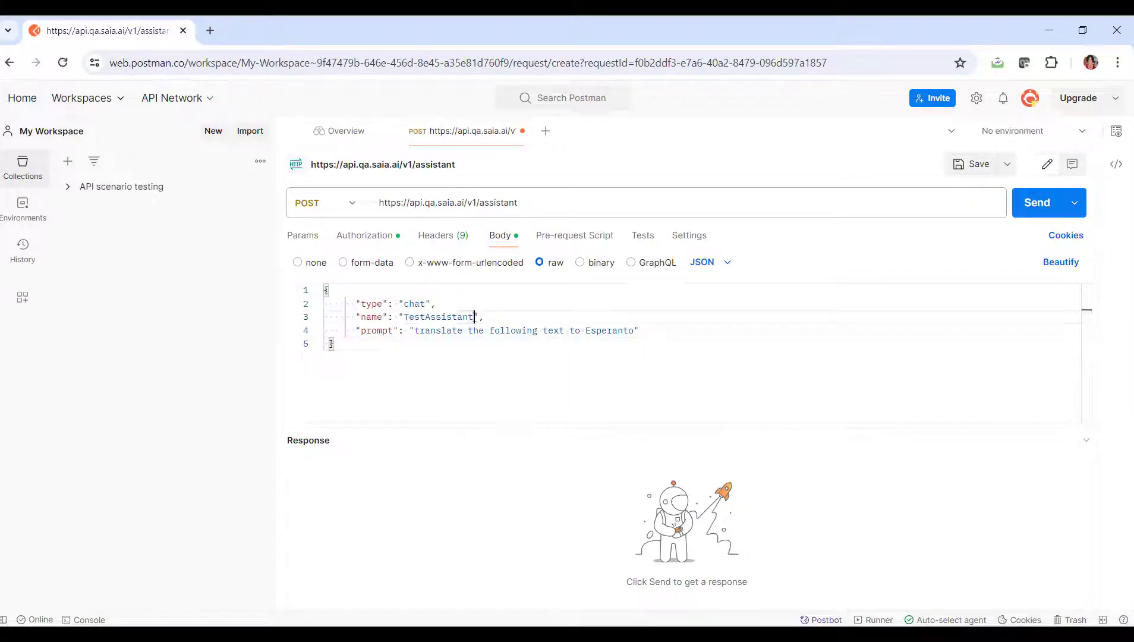
text(MyFrenchAssistant)
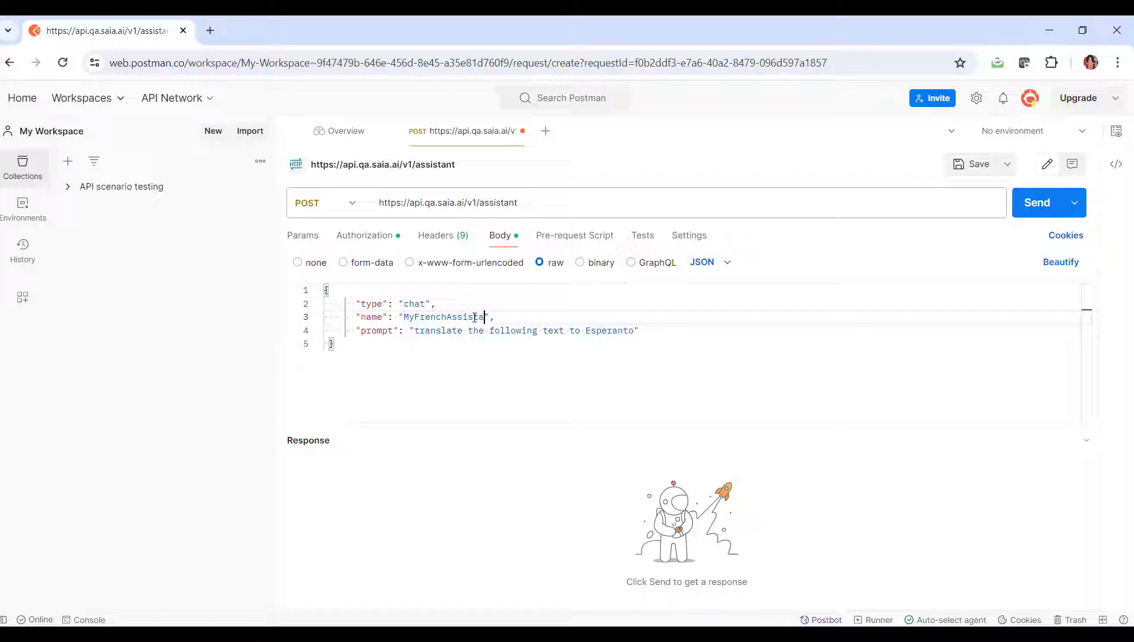
text(nt)
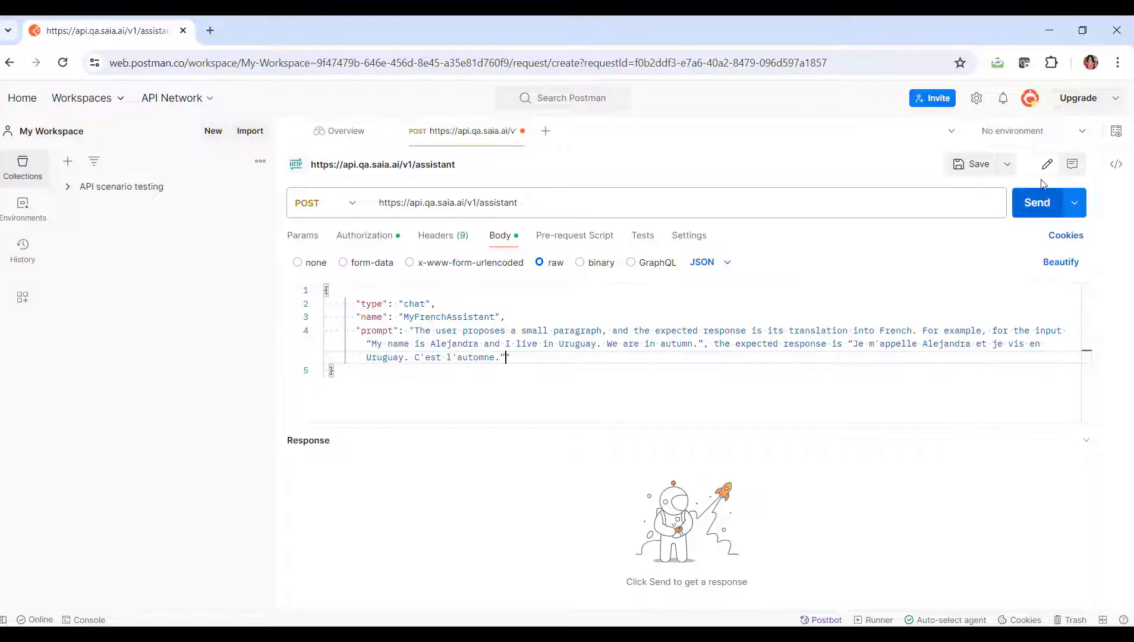
Step: Send the create-assistant request and review the 200 OK JSON listing MyFrenchAssistant's settings and prompt
click(1036, 202)
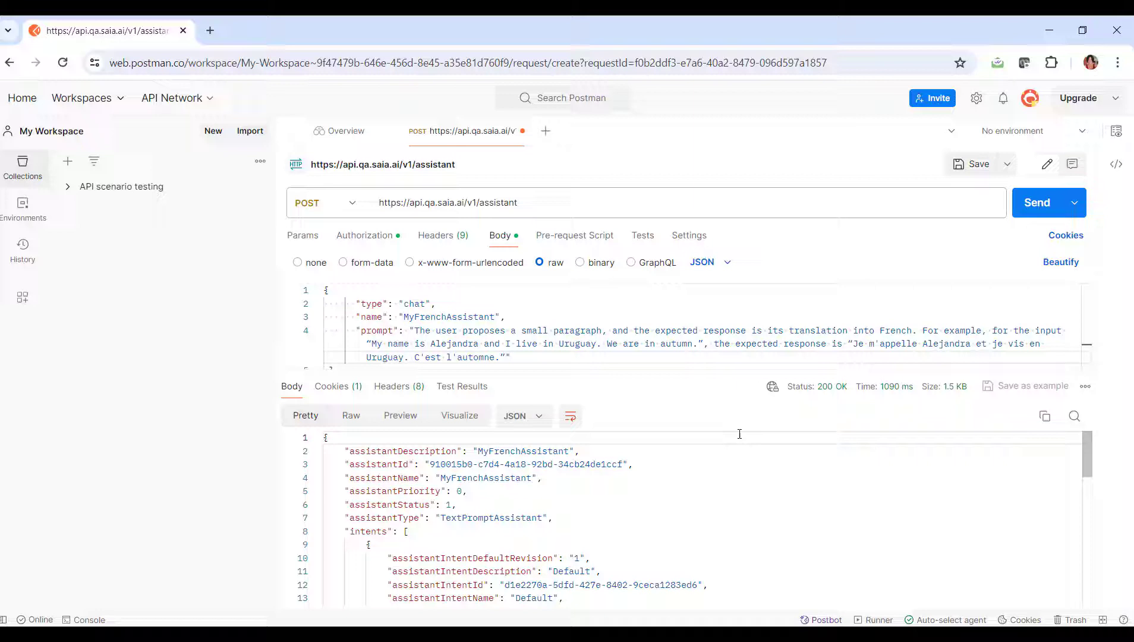
scroll(down, 3)
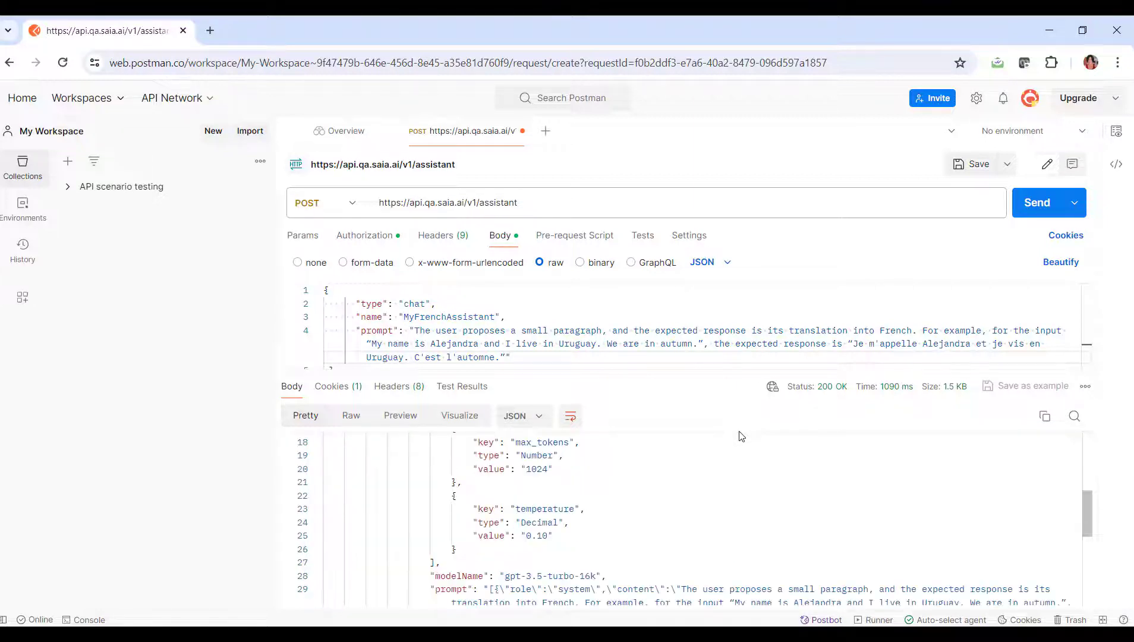
scroll(down, 3)
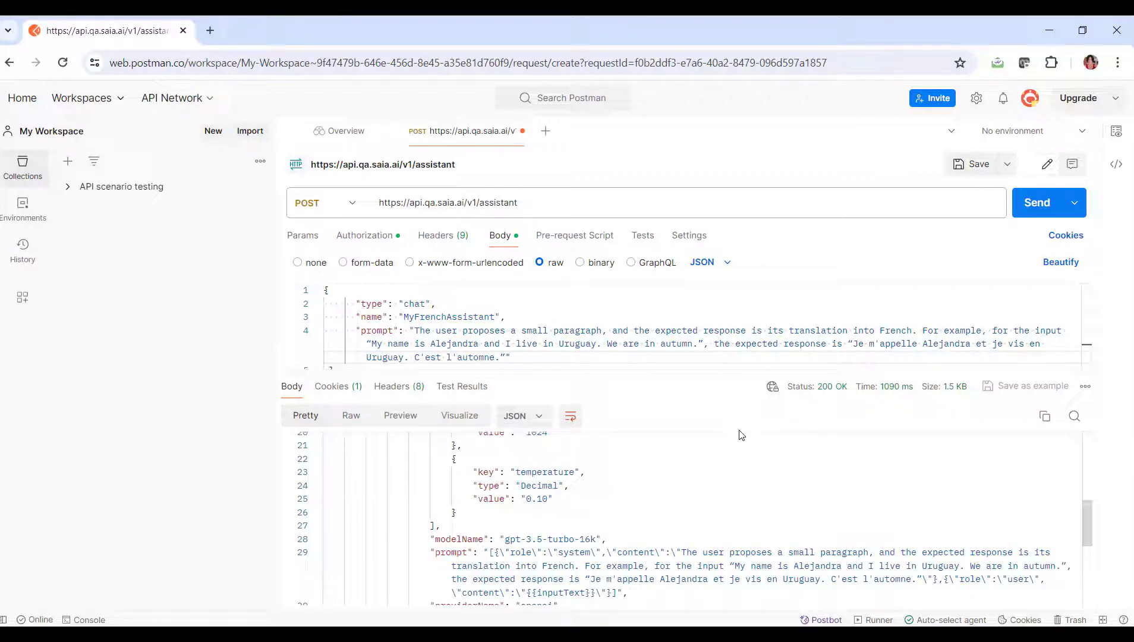
mouse_move(615, 434)
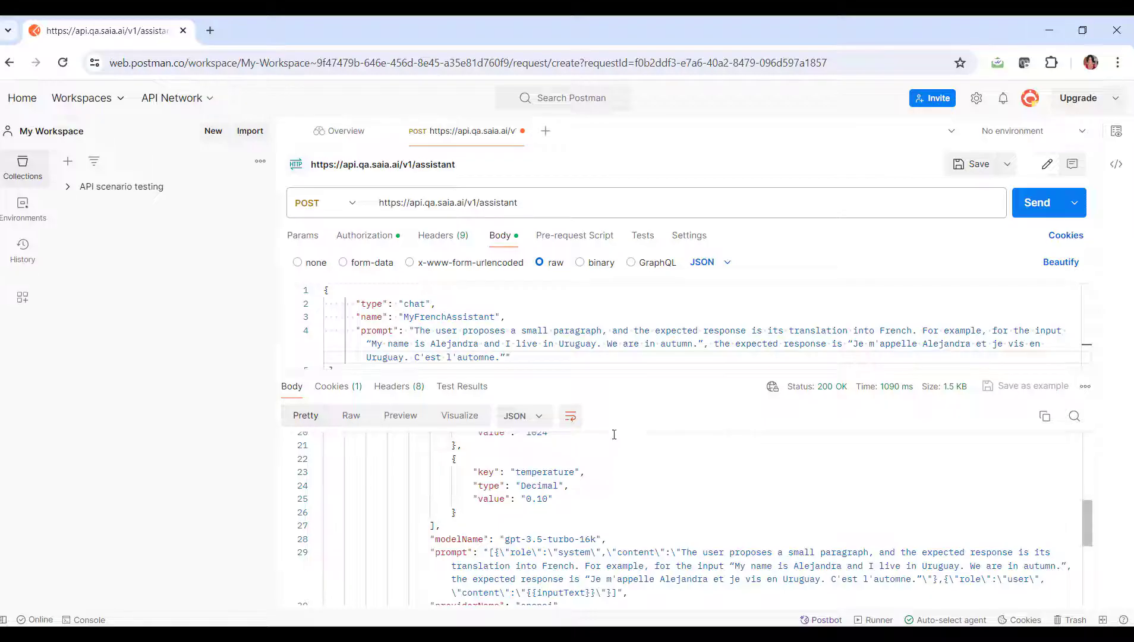
scroll(up, 3)
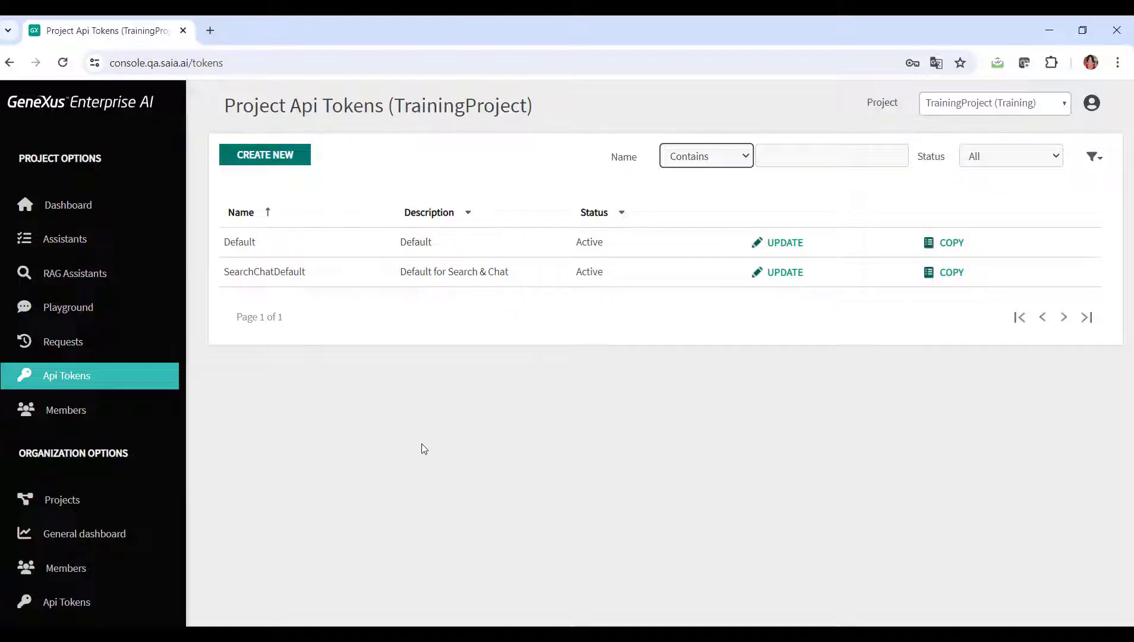
mouse_move(174, 298)
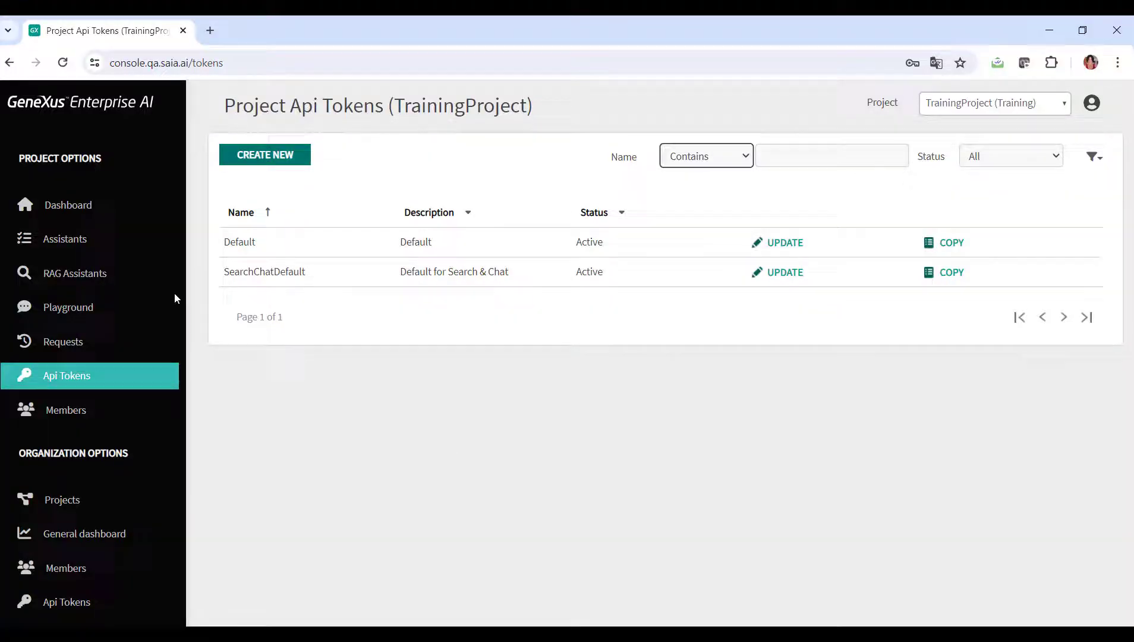
Step: Show the My Assistants list where MyFrenchAssistant appears as a Prompt/Chat assistant at revision 1
click(64, 239)
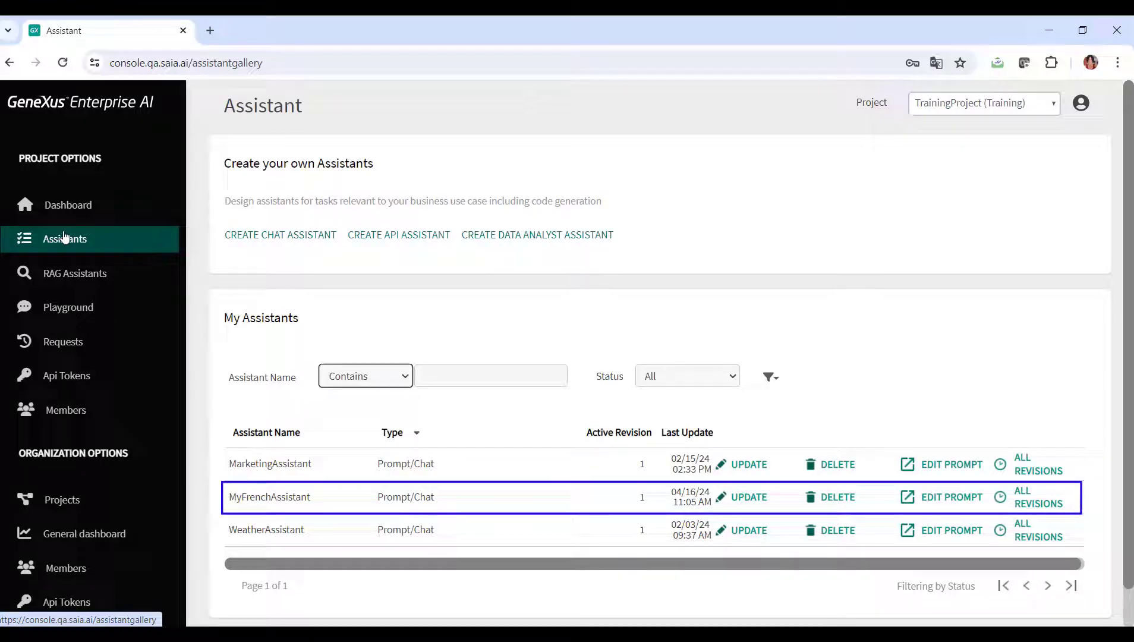
mouse_move(684, 355)
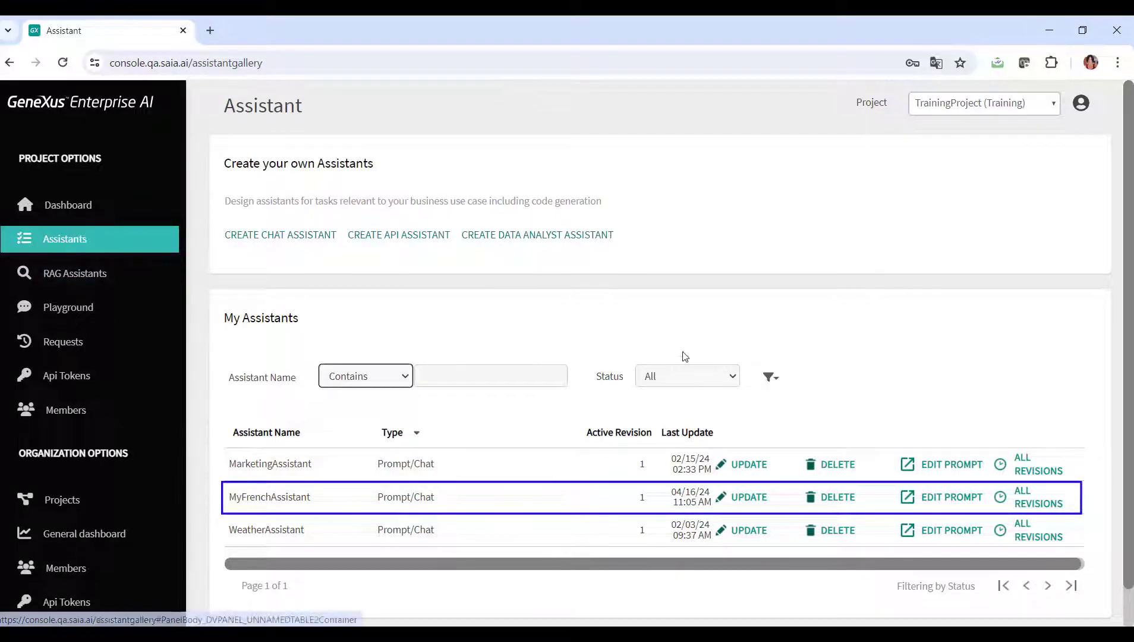
Step: Test MyFrenchAssistant's prompt on 'Hello, how are you? I'm very happy today.' and get the French translation
click(949, 496)
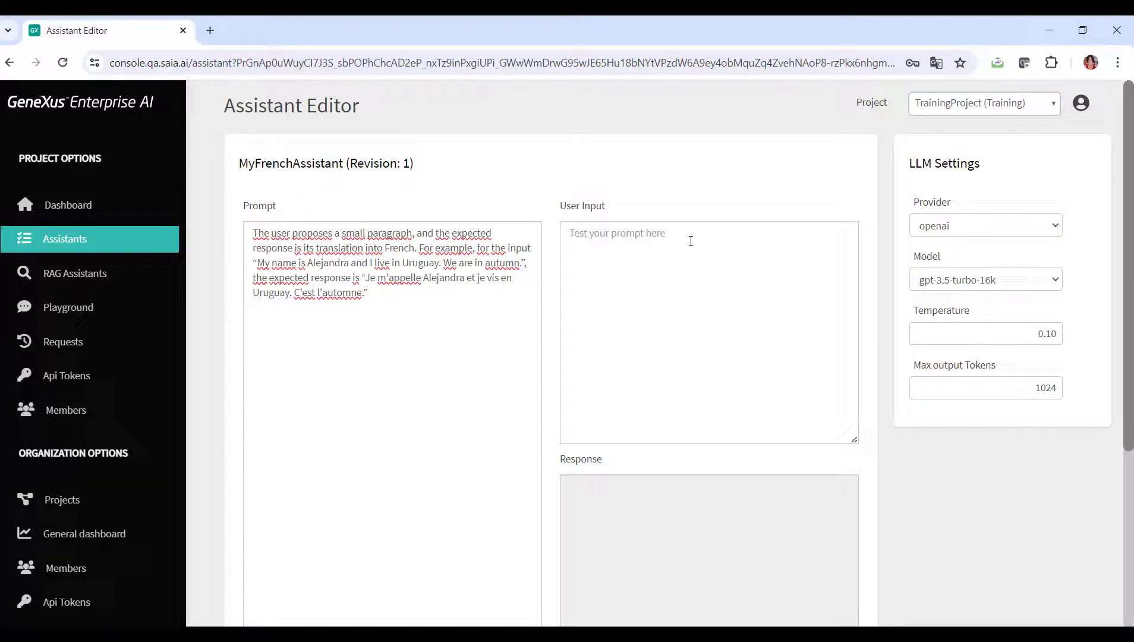
text(Hello, how are you? I'm very happy today.)
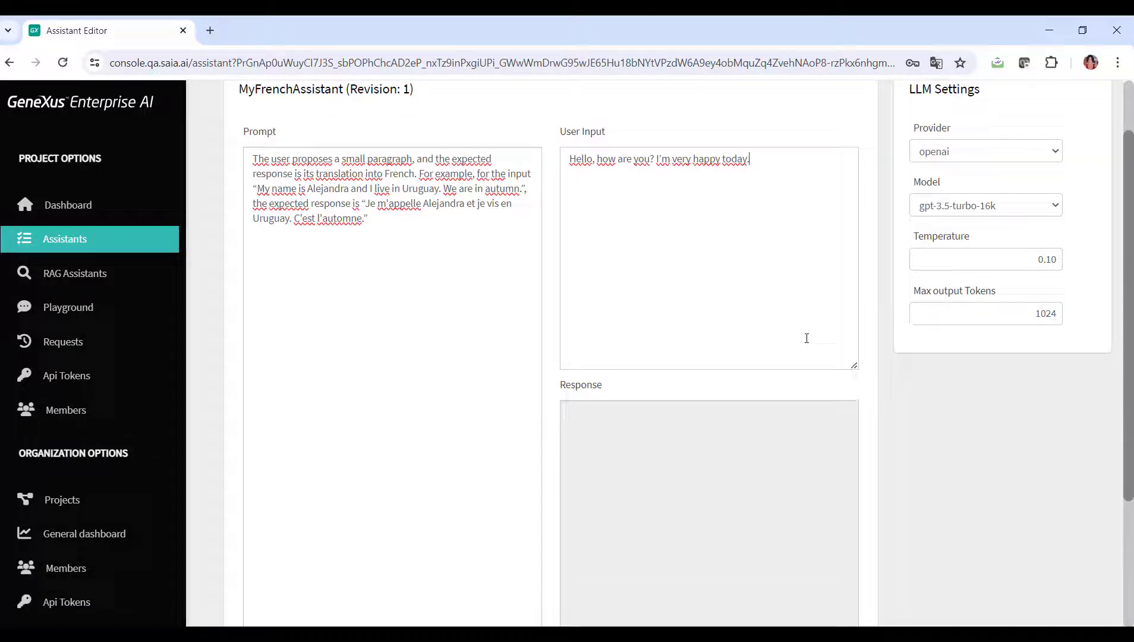
scroll(down, 3)
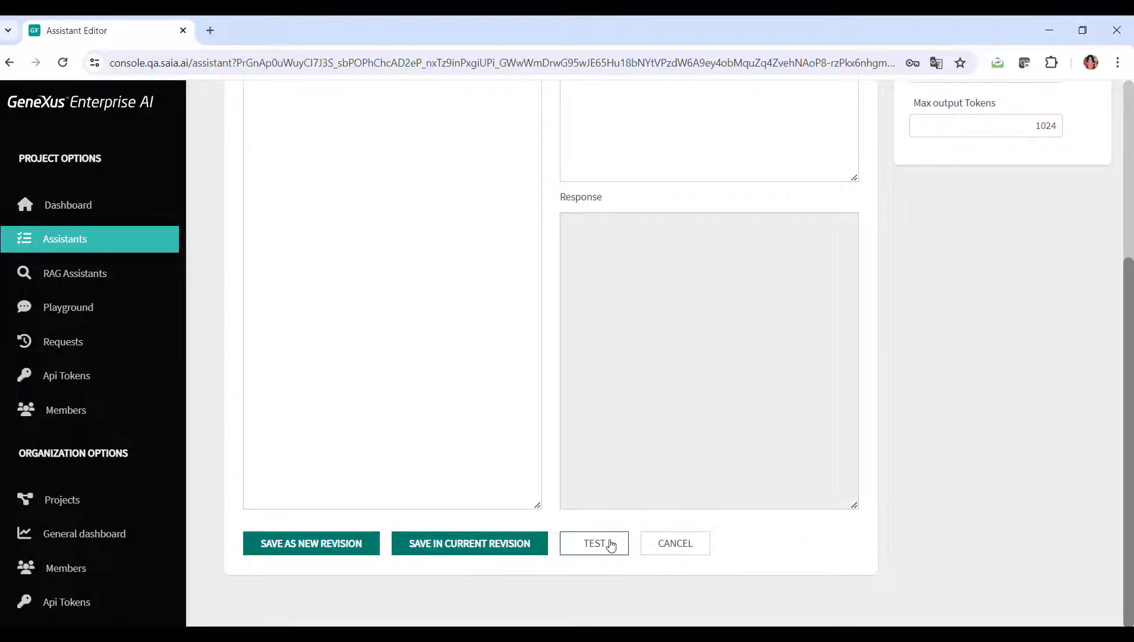
click(594, 543)
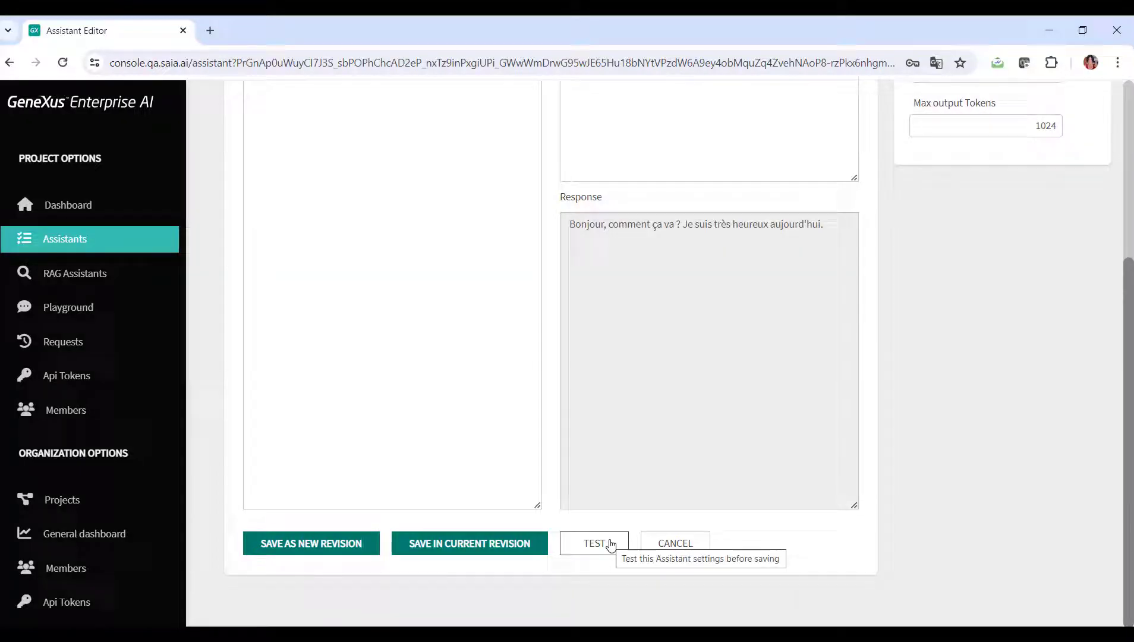
mouse_move(701, 461)
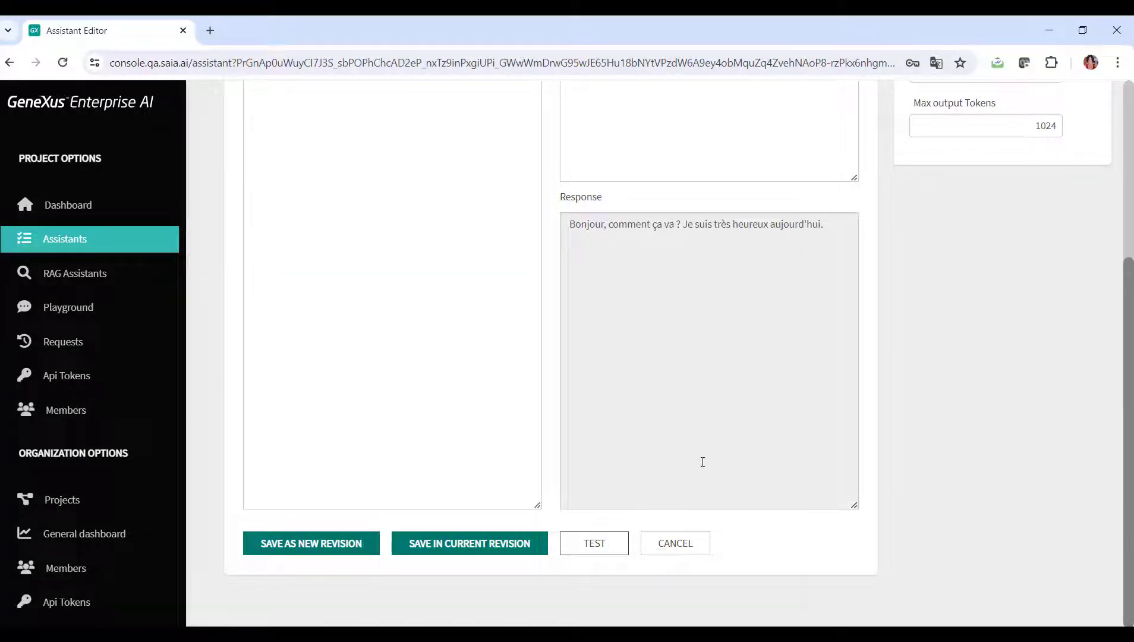
scroll(up, 3)
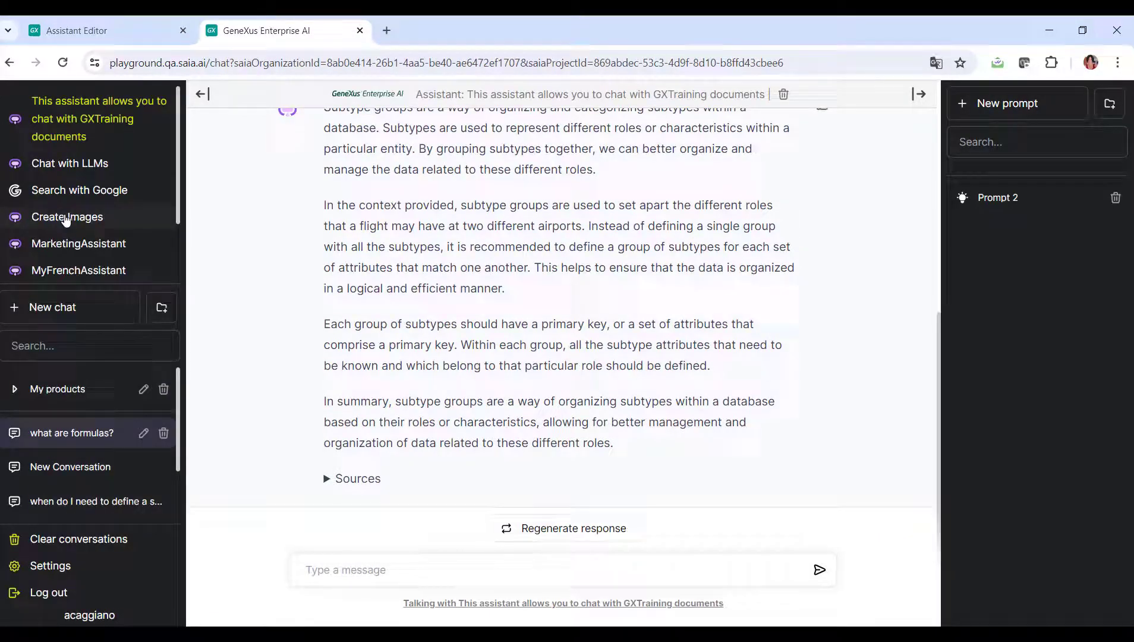
Step: Chat with MyFrenchAssistant in Playground, sending 'Uruguay is a country in South America. Its capital is Montevideo.'
click(77, 270)
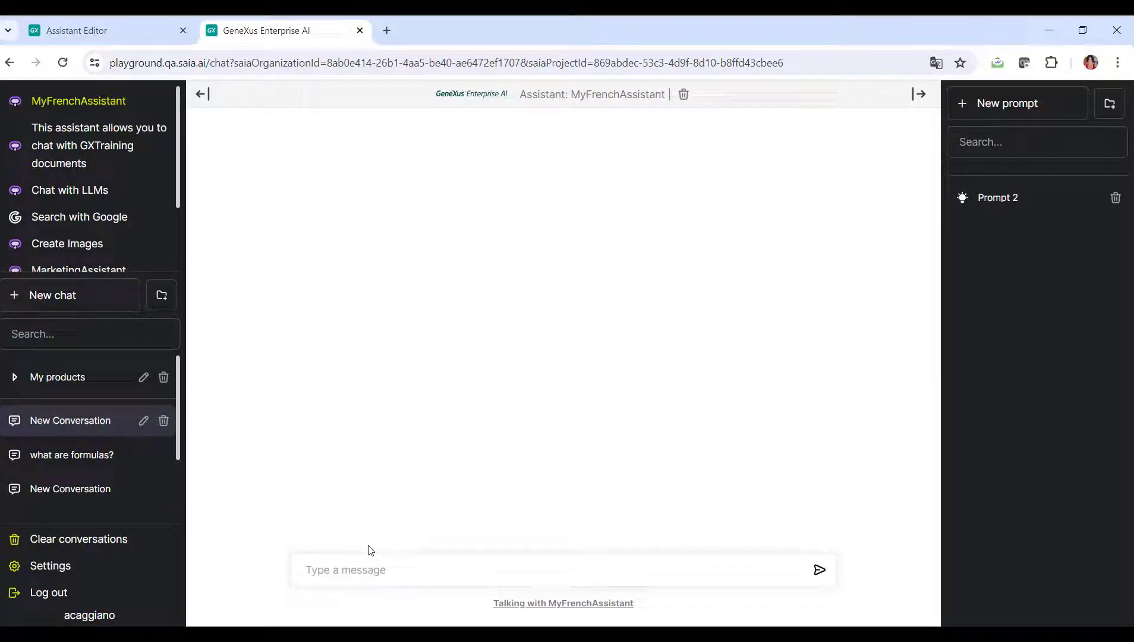
text(Uruguay is a country in South America. Its capital is Montevideo.)
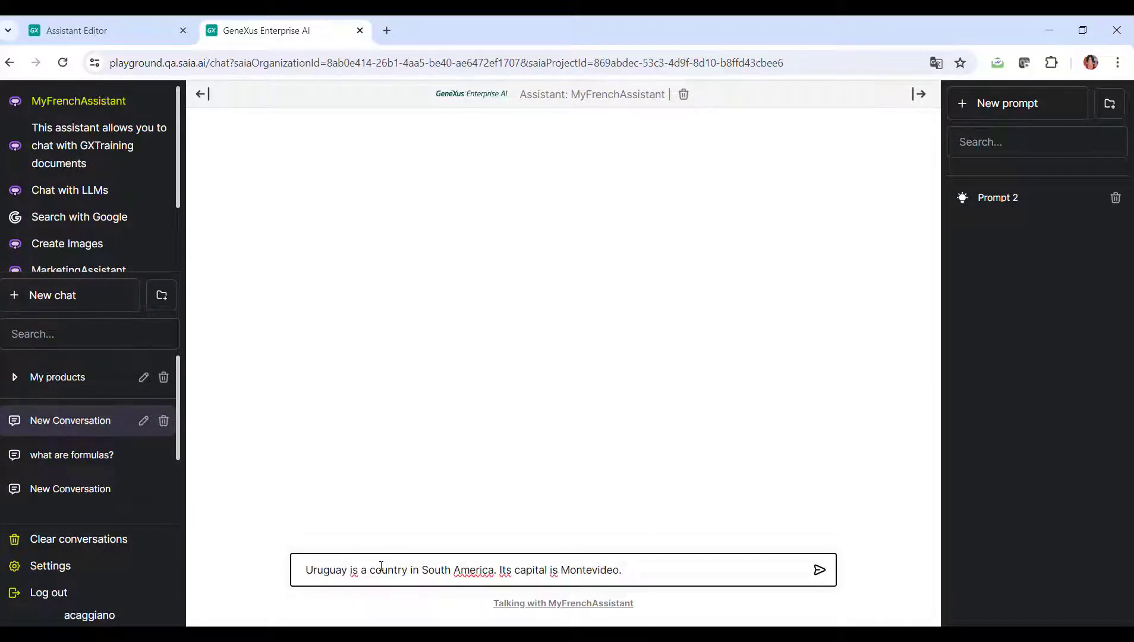
click(819, 570)
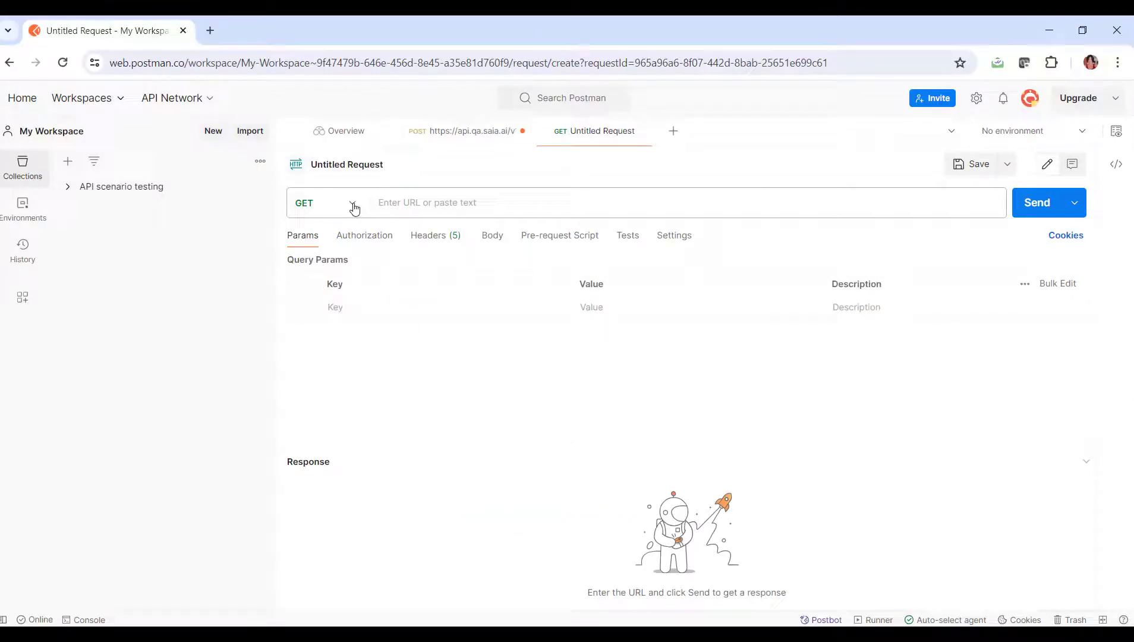
click(313, 202)
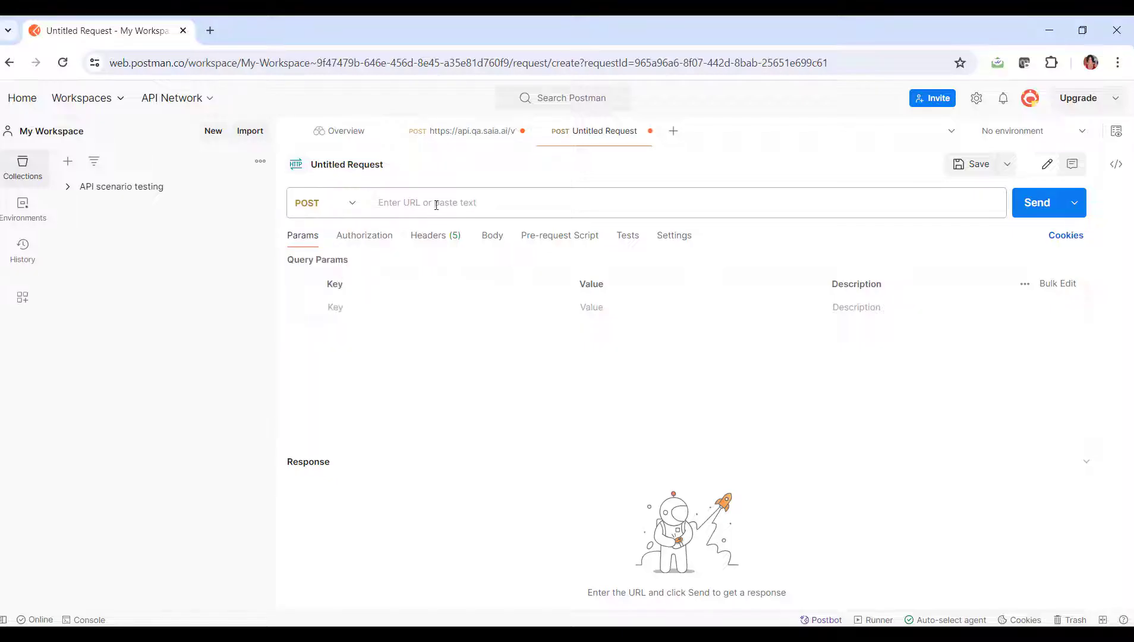
text(https://api.qa.saia.ai/chat)
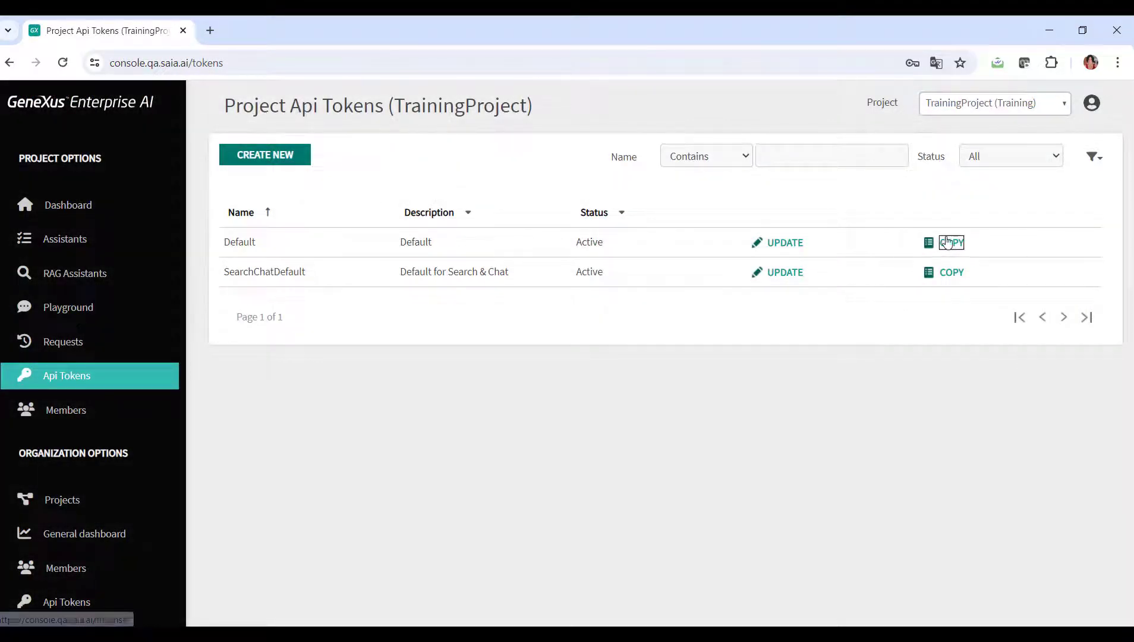
click(950, 242)
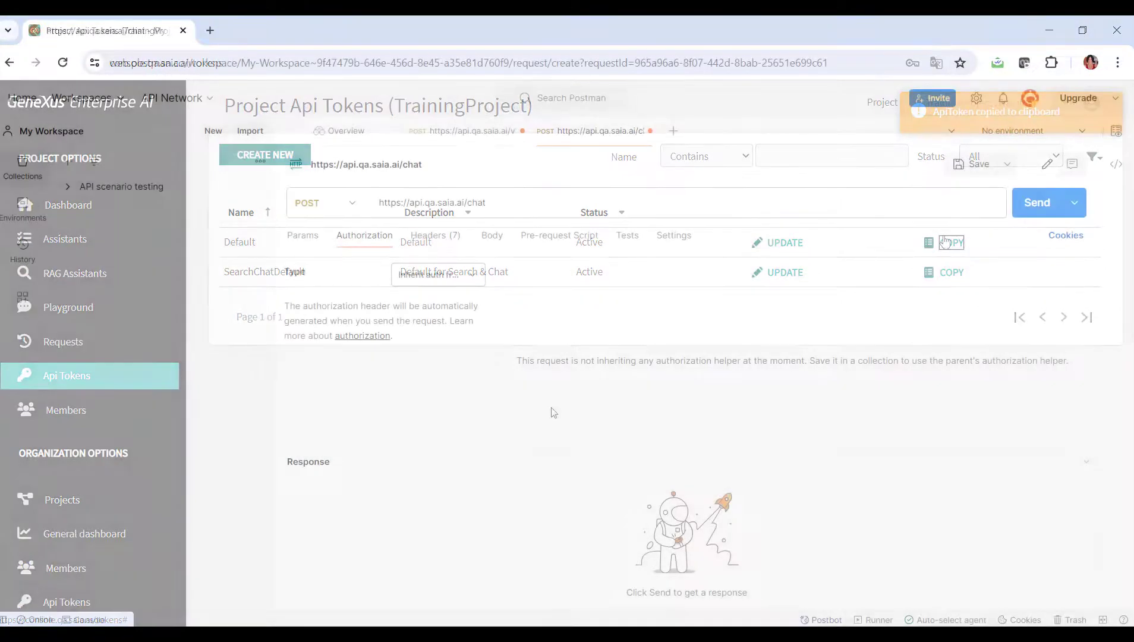
click(436, 273)
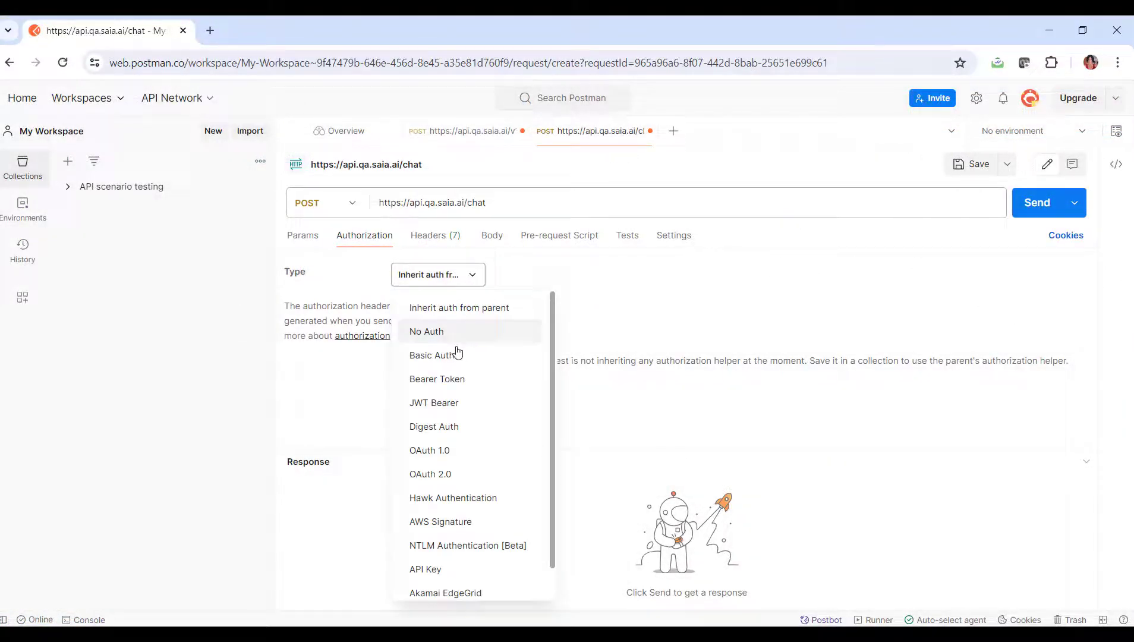
click(436, 379)
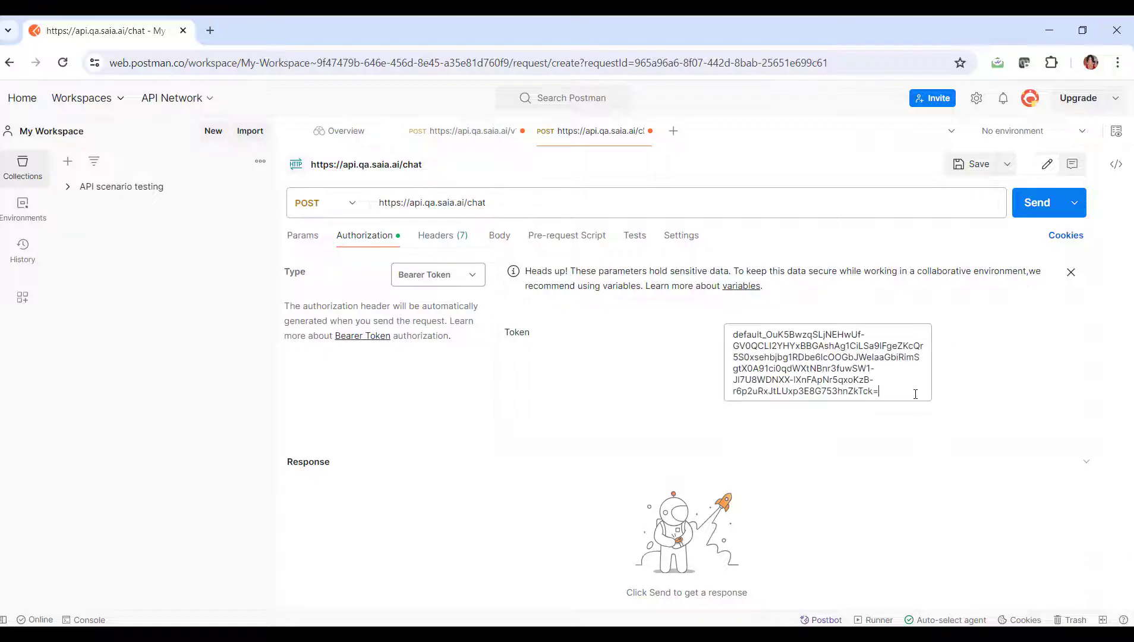
click(499, 235)
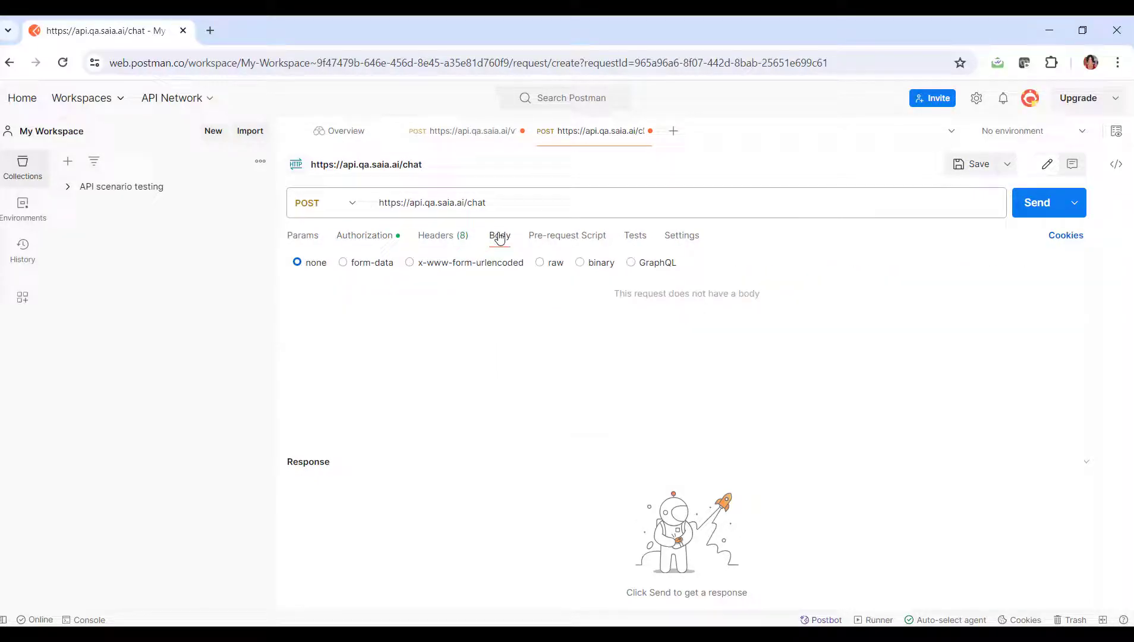
Step: Write the raw JSON chat body for model saia:assistant:MyFrenchAssistant with "RevisionId": 3 and the English message
click(539, 262)
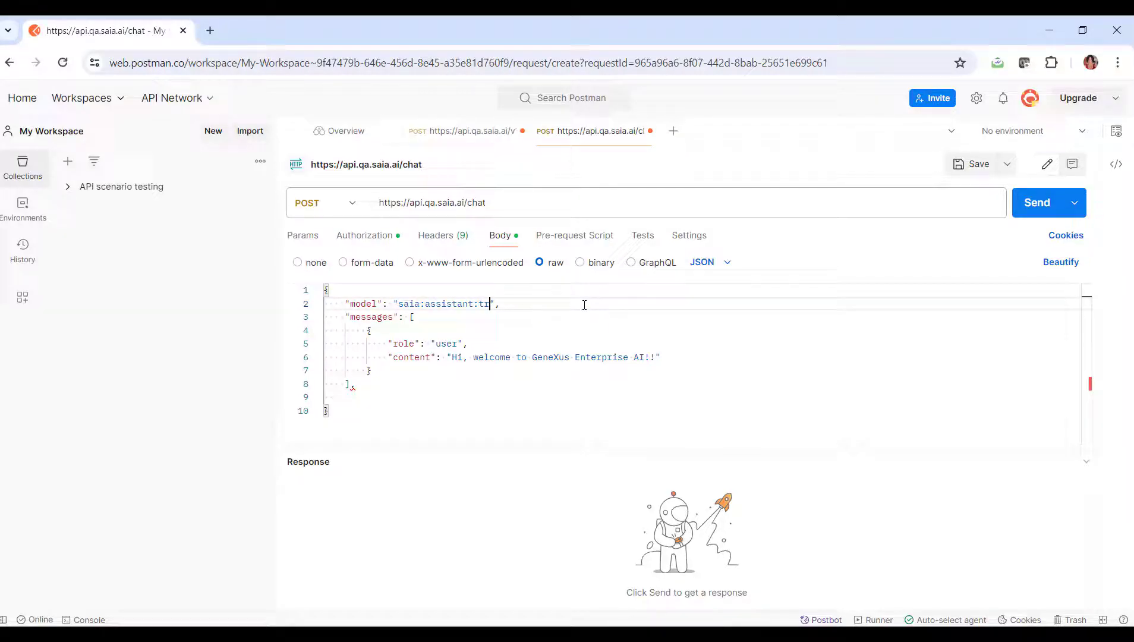
text(M)
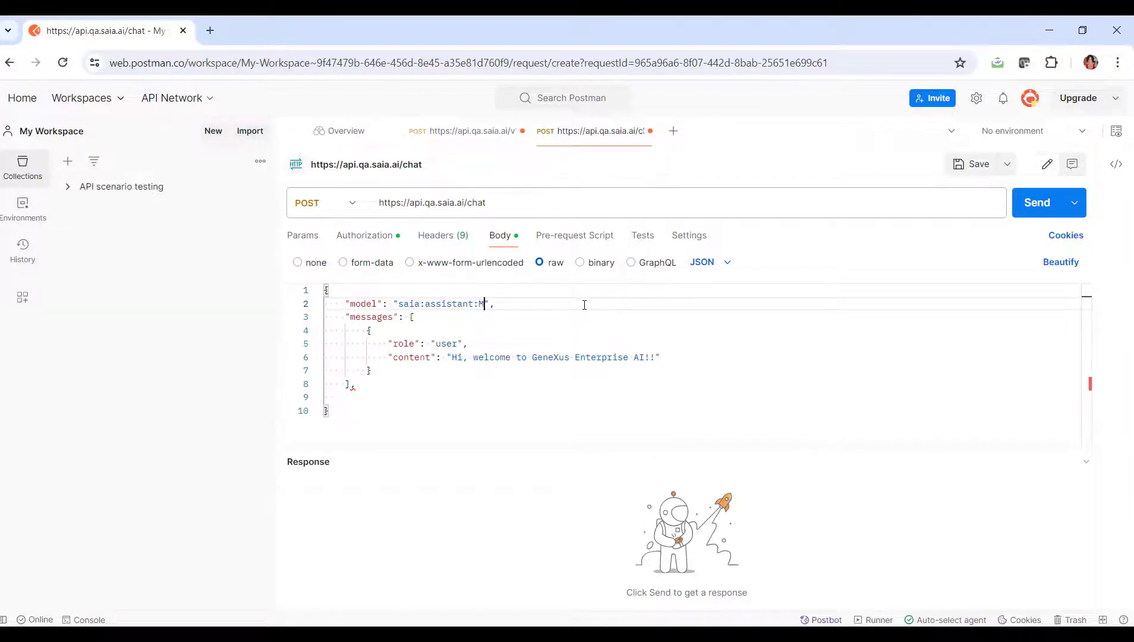
text(yFrenchAssistant)
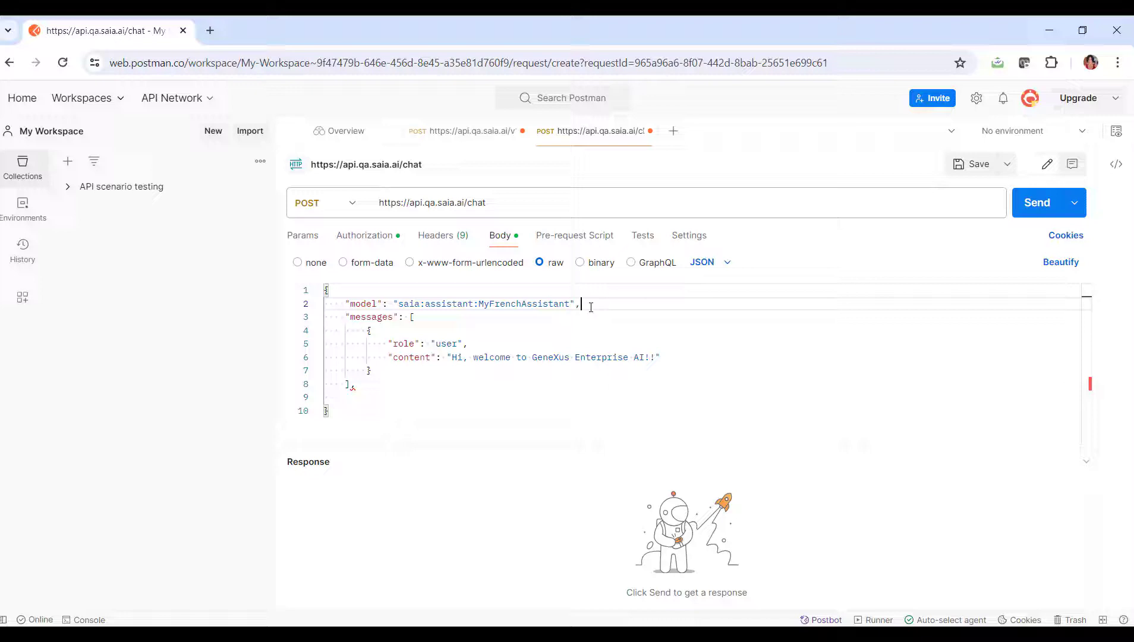
mouse_move(644, 379)
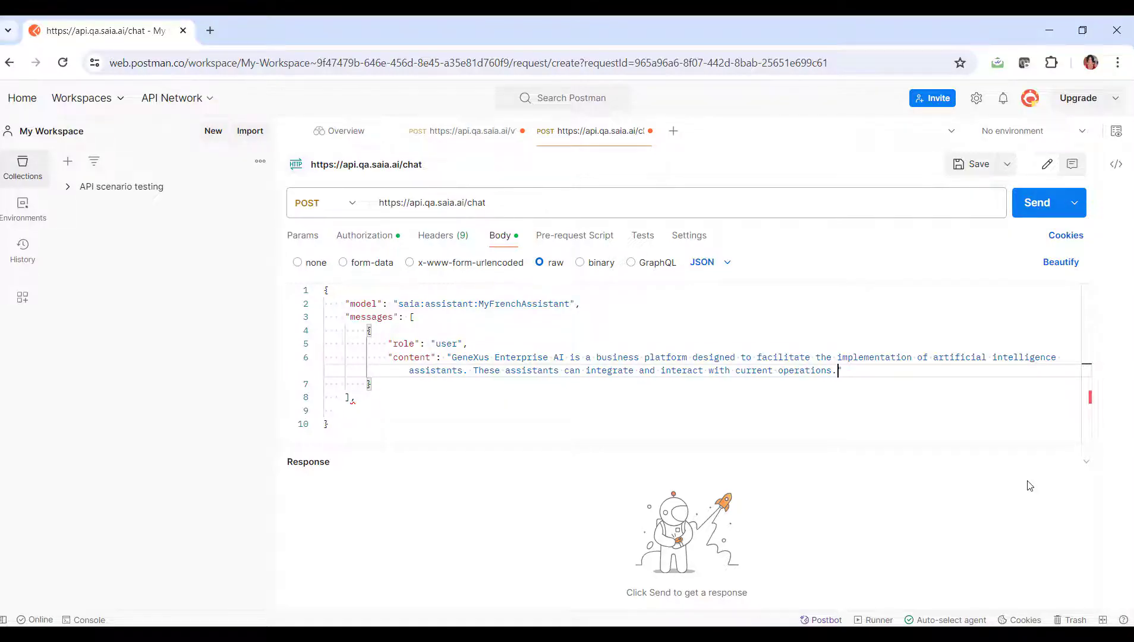
text(")
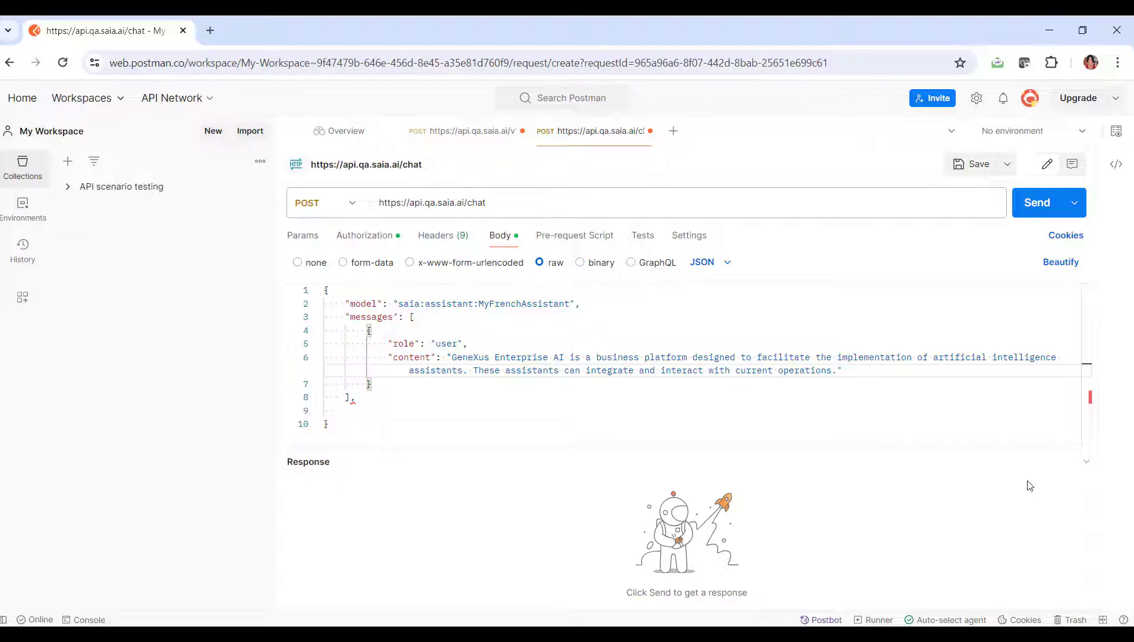
text("RevisionId": 3)
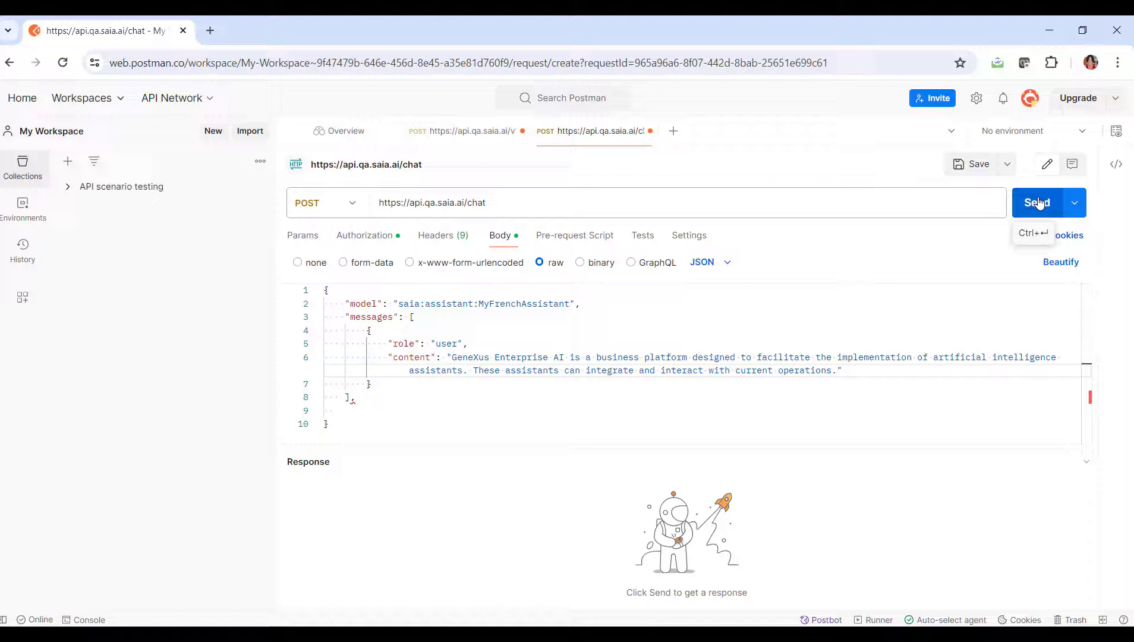
Step: Send the chat request and view the 200 OK French translation in the response
click(1036, 202)
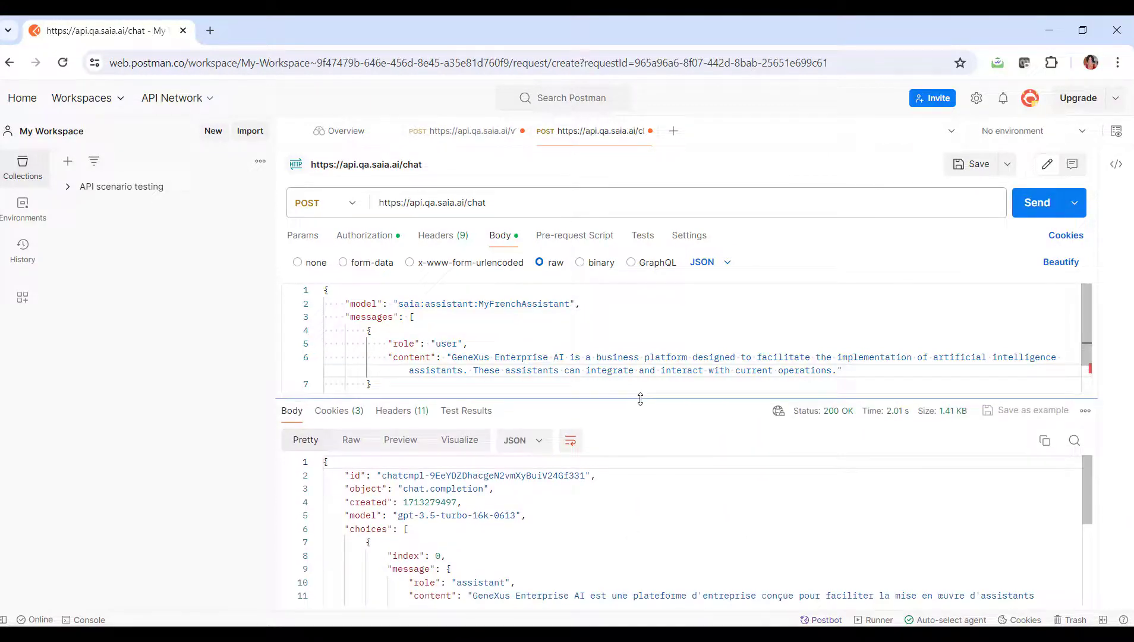
scroll(down, 3)
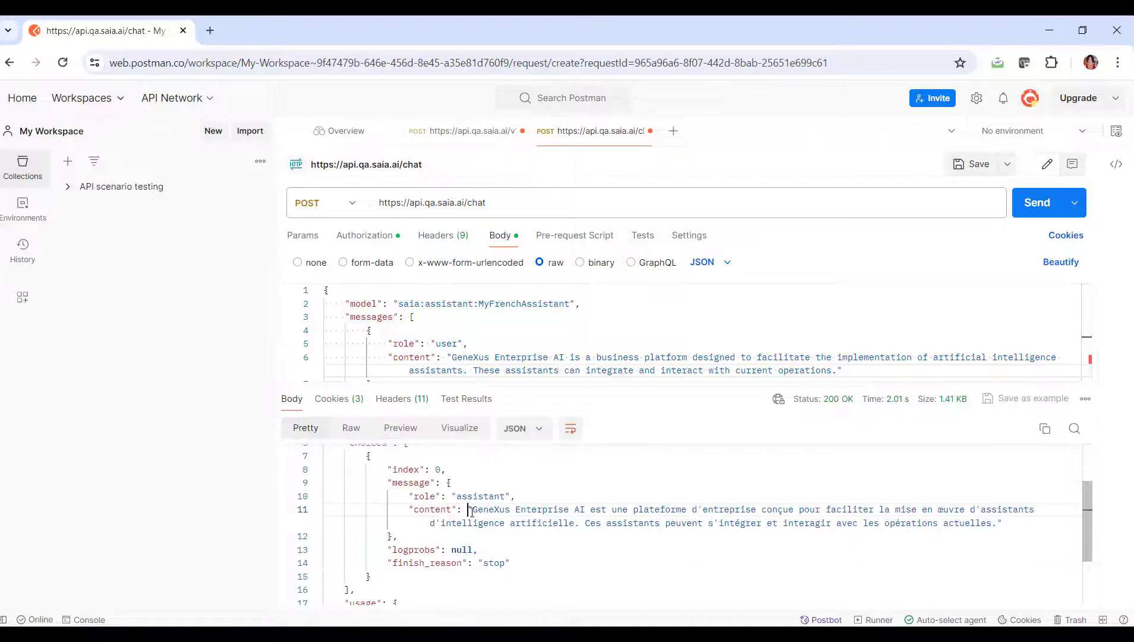
double_click(722, 509)
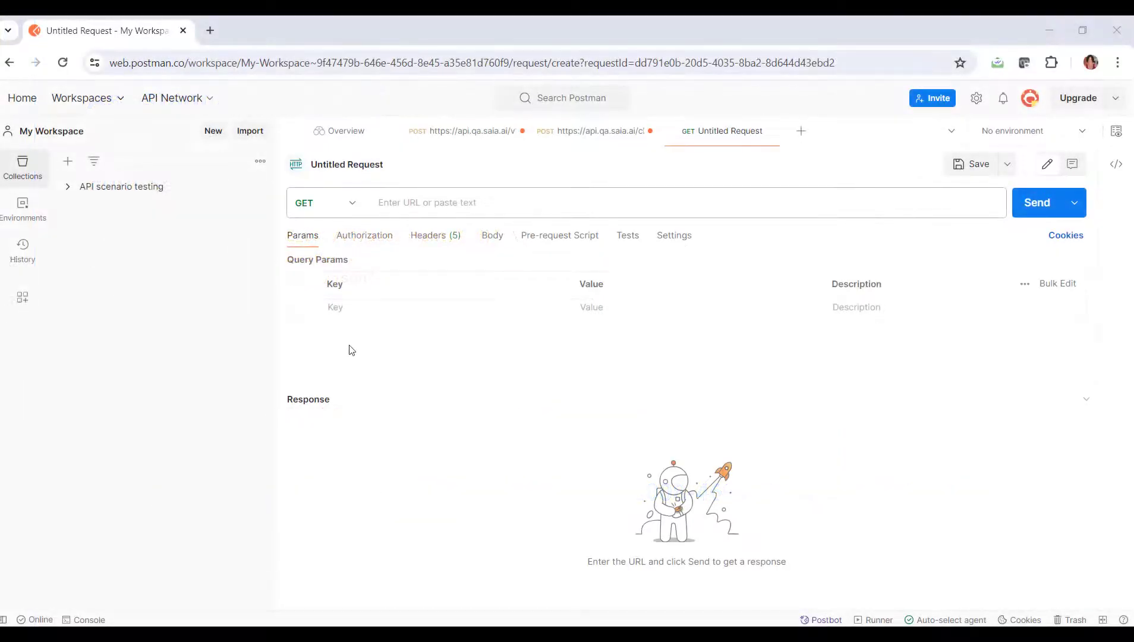
Step: Make the new request a DELETE for MyFrenchAssistant with Bearer Token authorization
click(325, 202)
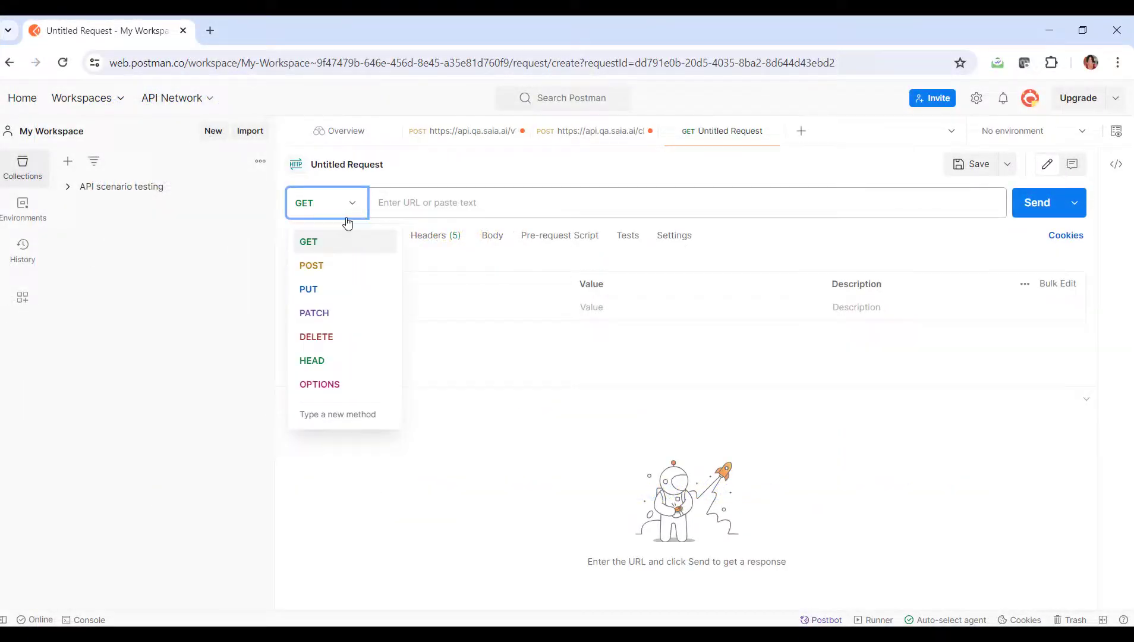
click(316, 336)
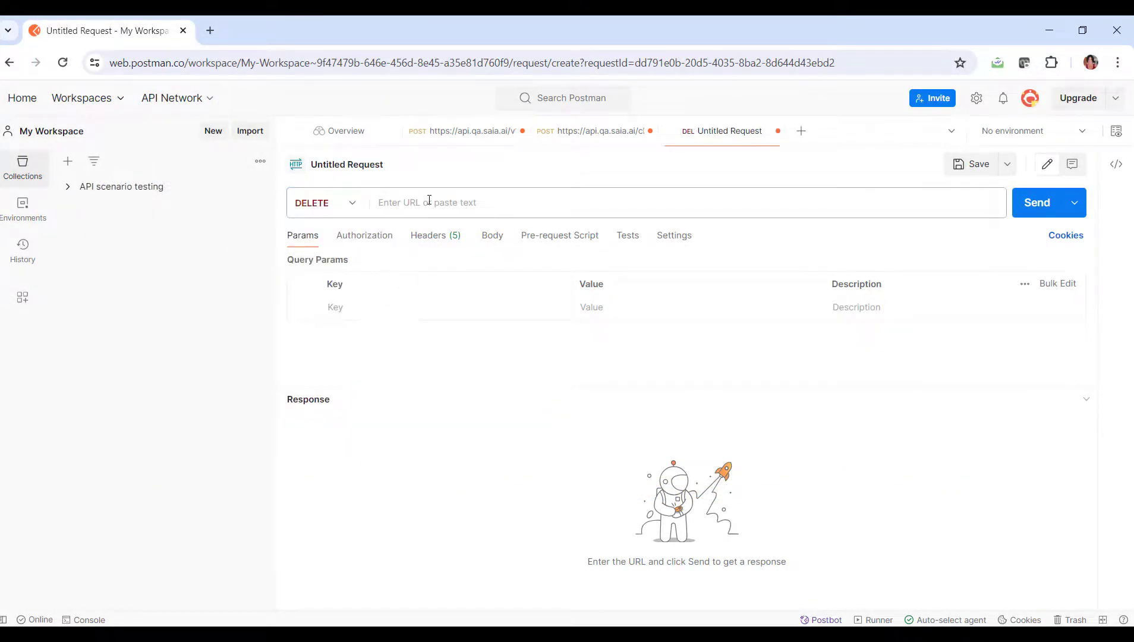
click(365, 235)
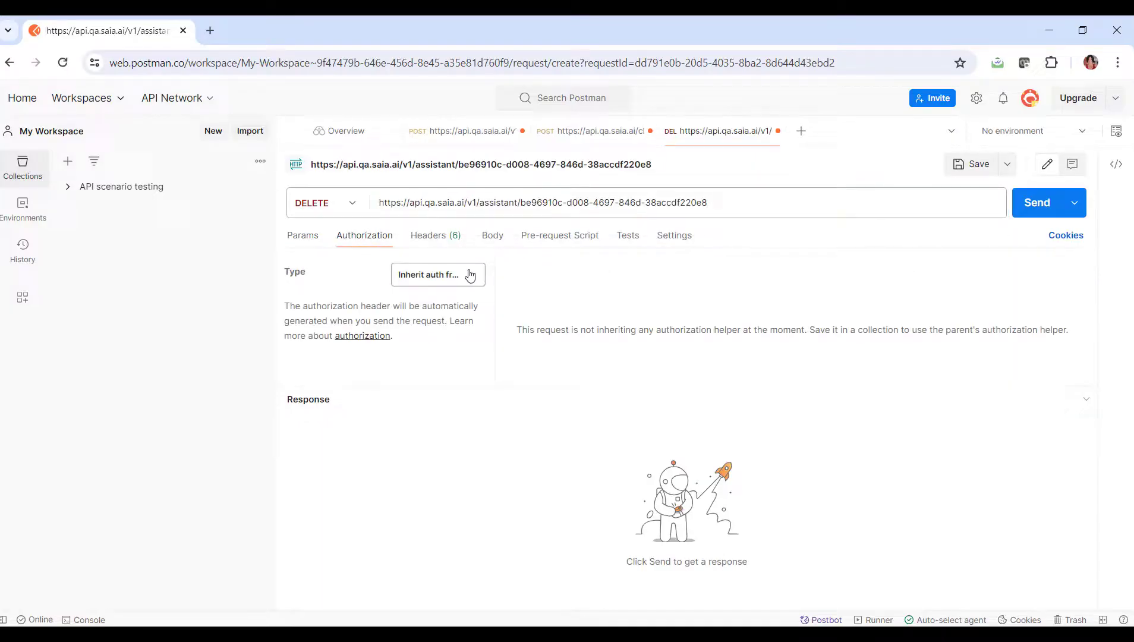
click(437, 274)
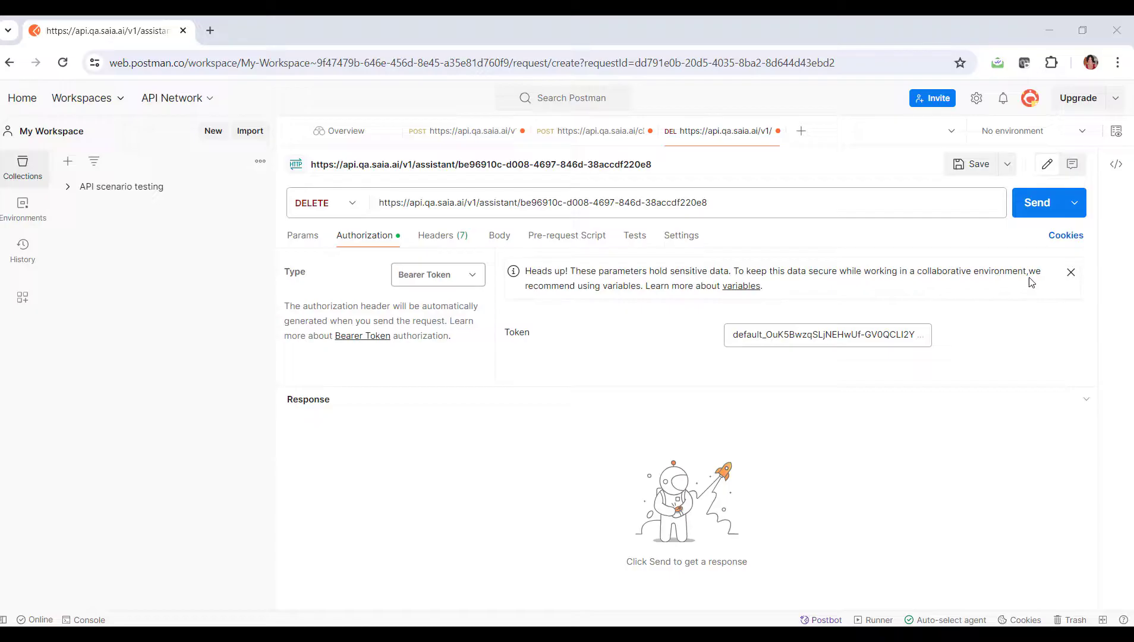
Step: Send the DELETE and confirm Assistants lists only MarketingAssistant and WeatherAssistant
click(1036, 202)
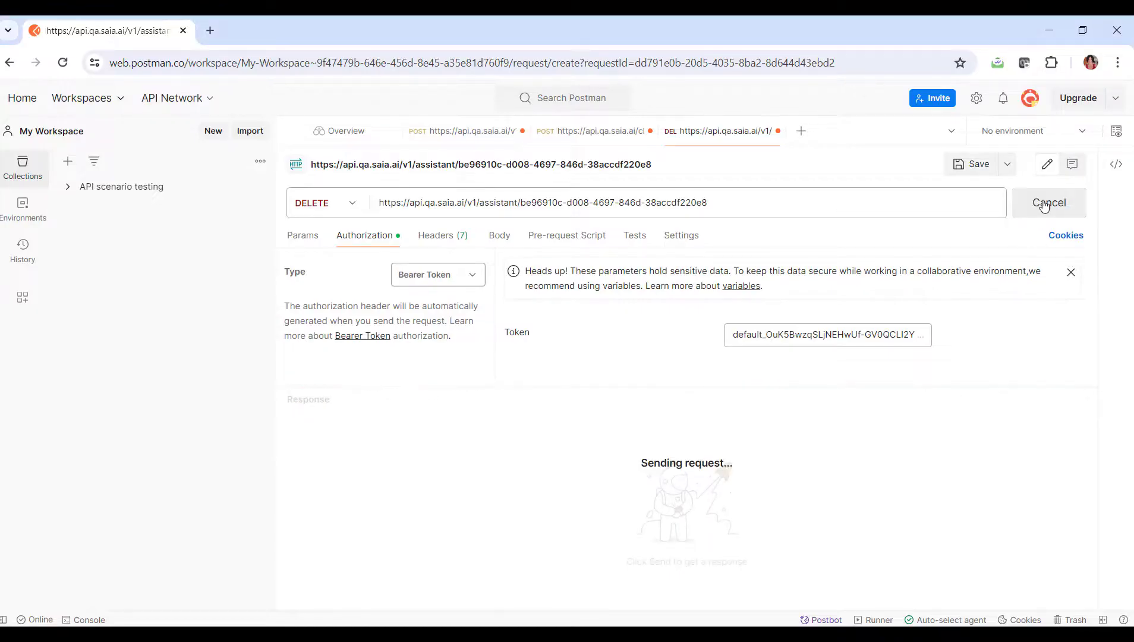
click(1048, 202)
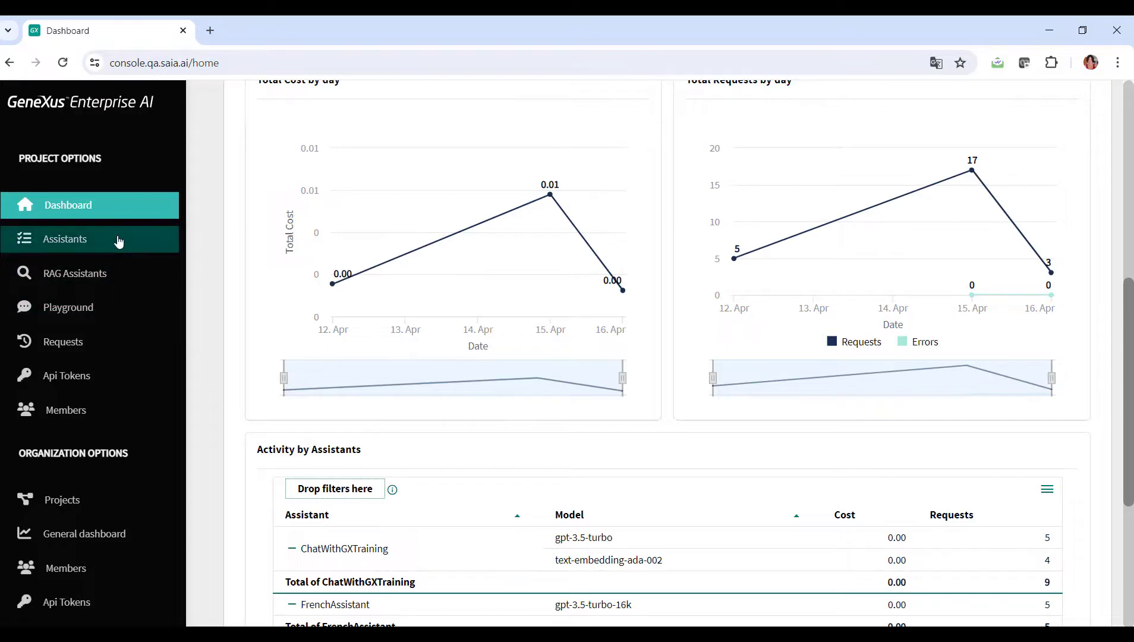
click(66, 239)
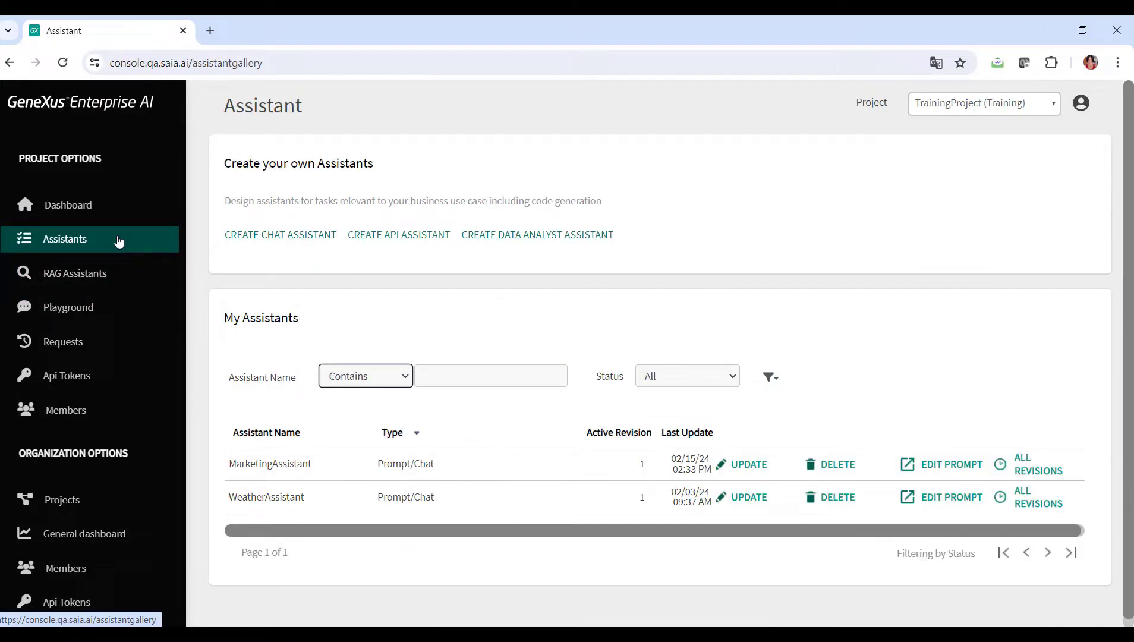